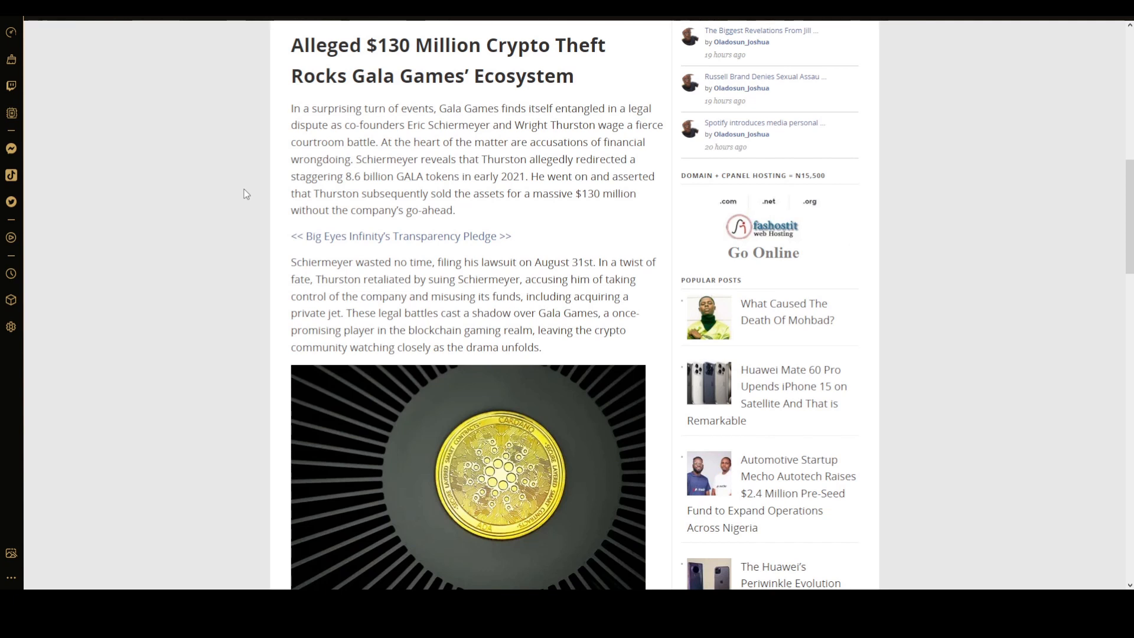
pyautogui.moveTo(234, 165)
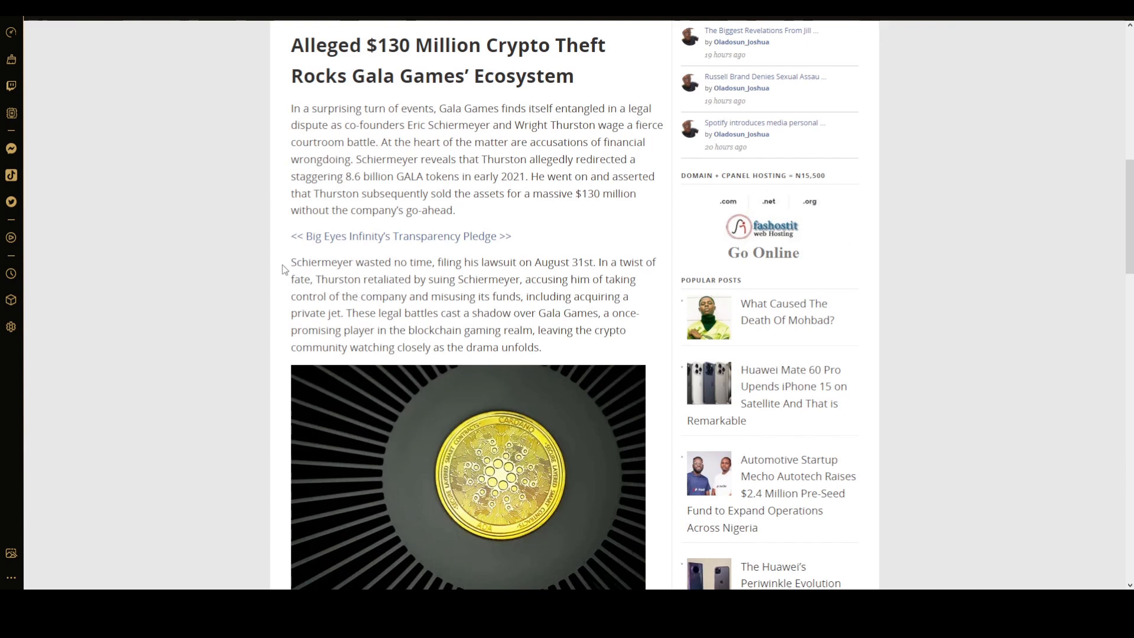
pyautogui.moveTo(287, 213)
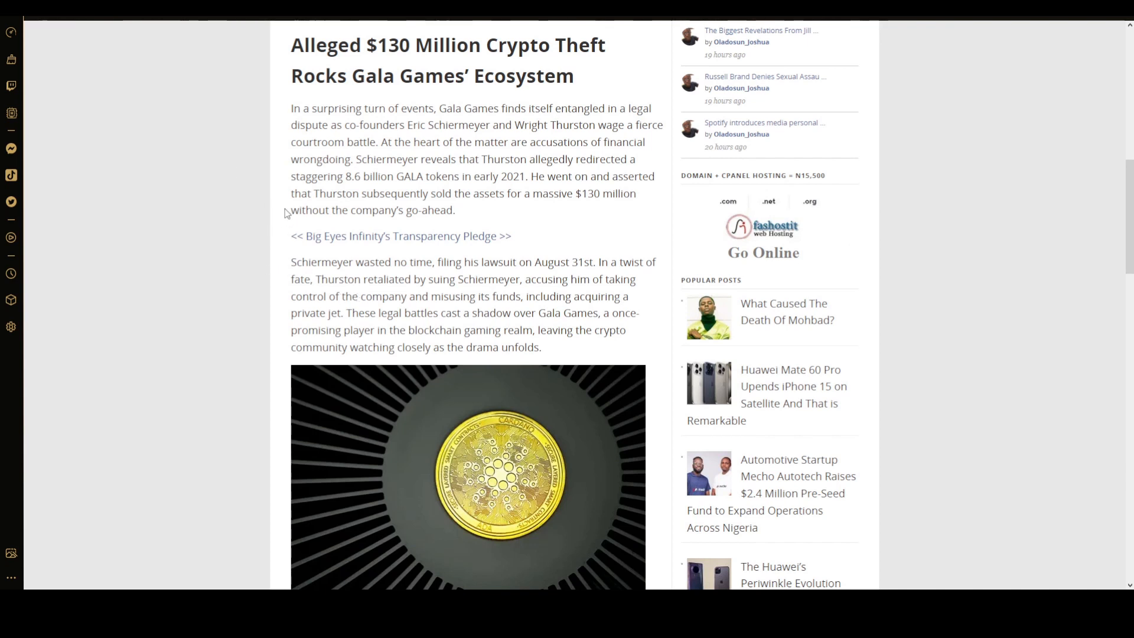
pyautogui.moveTo(289, 209)
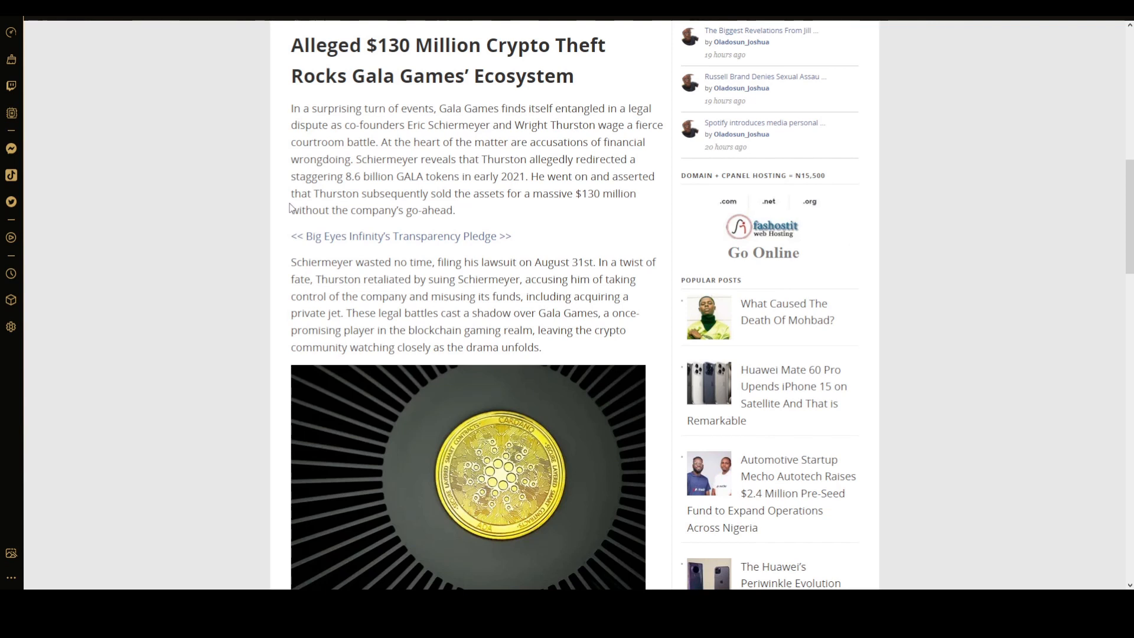
pyautogui.moveTo(243, 244)
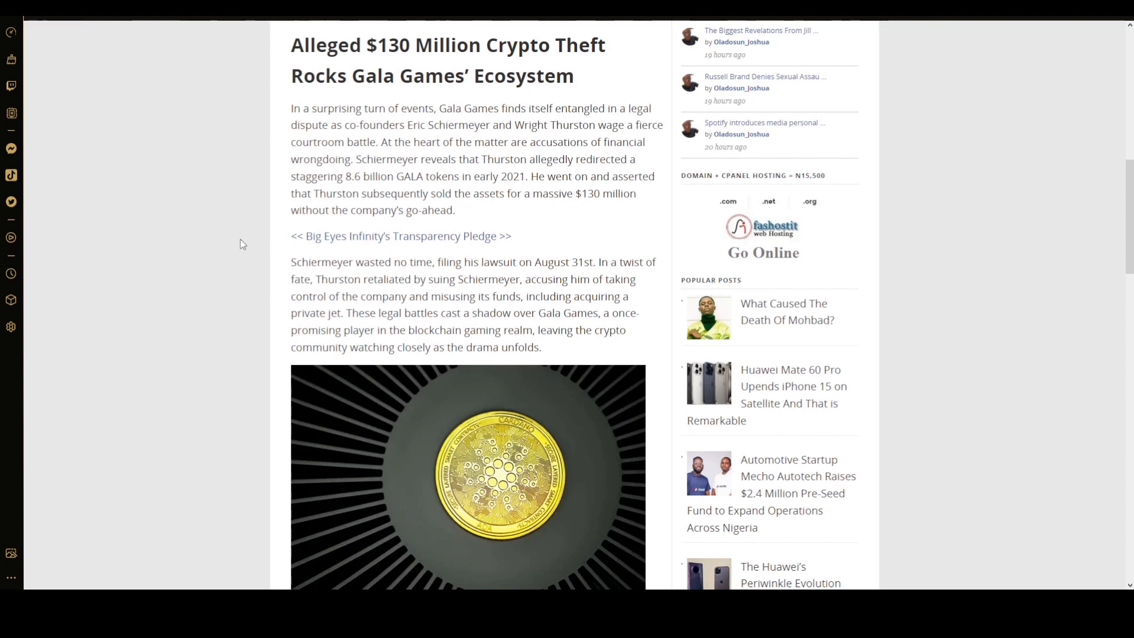
# Scroll to the article's end, showing the Drama Unfolds conclusion and Big Eyes Infinity details
pyautogui.scroll(-3)
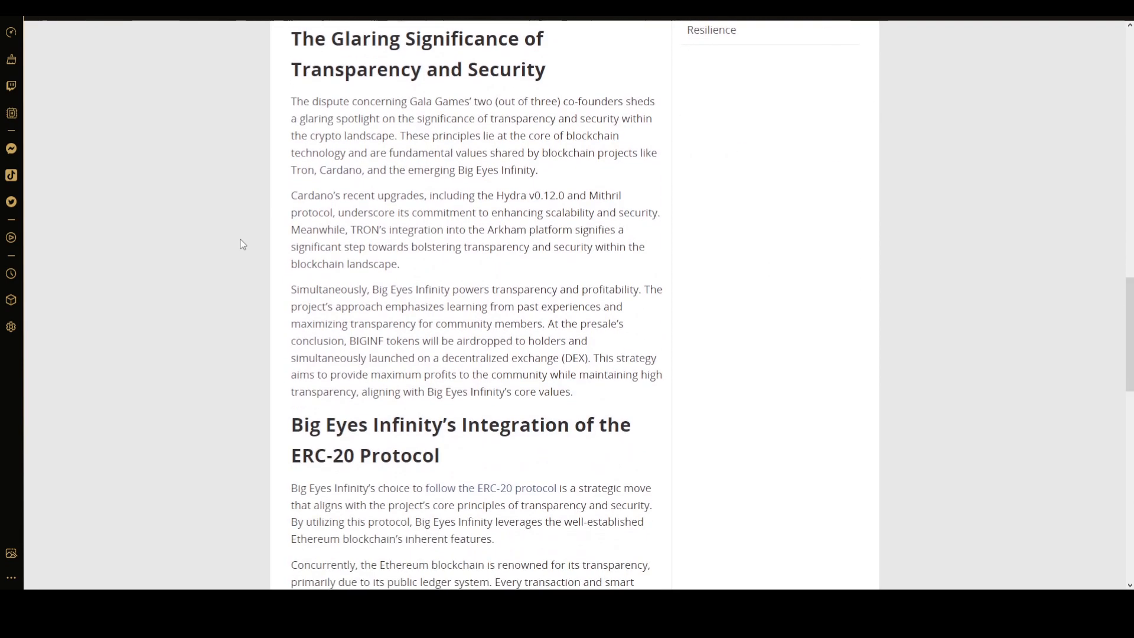
pyautogui.scroll(-3)
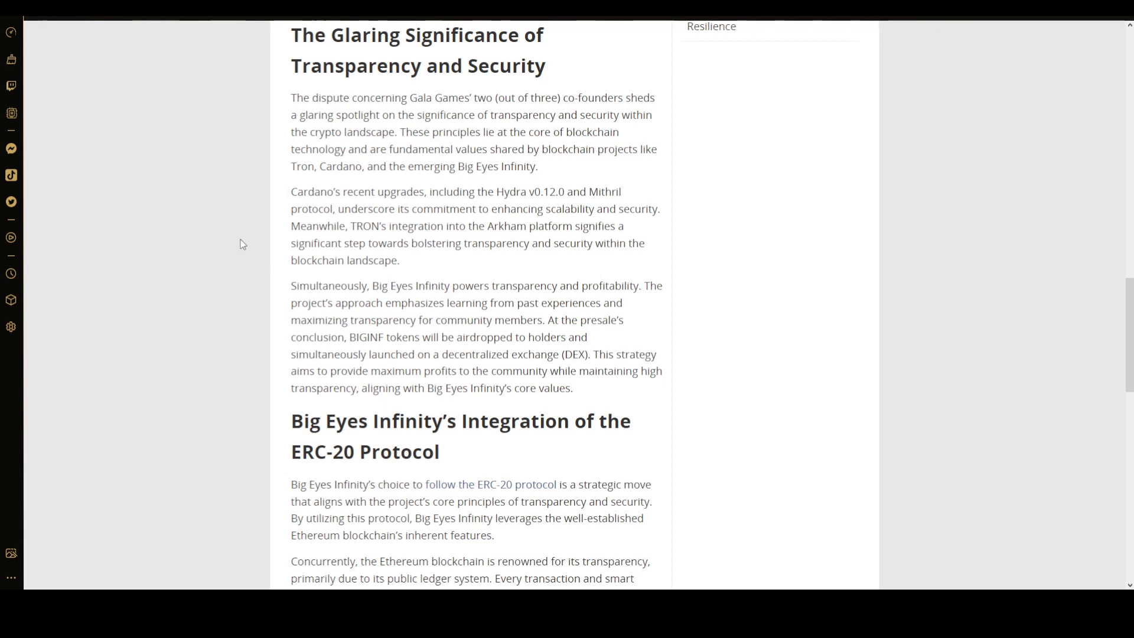
pyautogui.moveTo(242, 152)
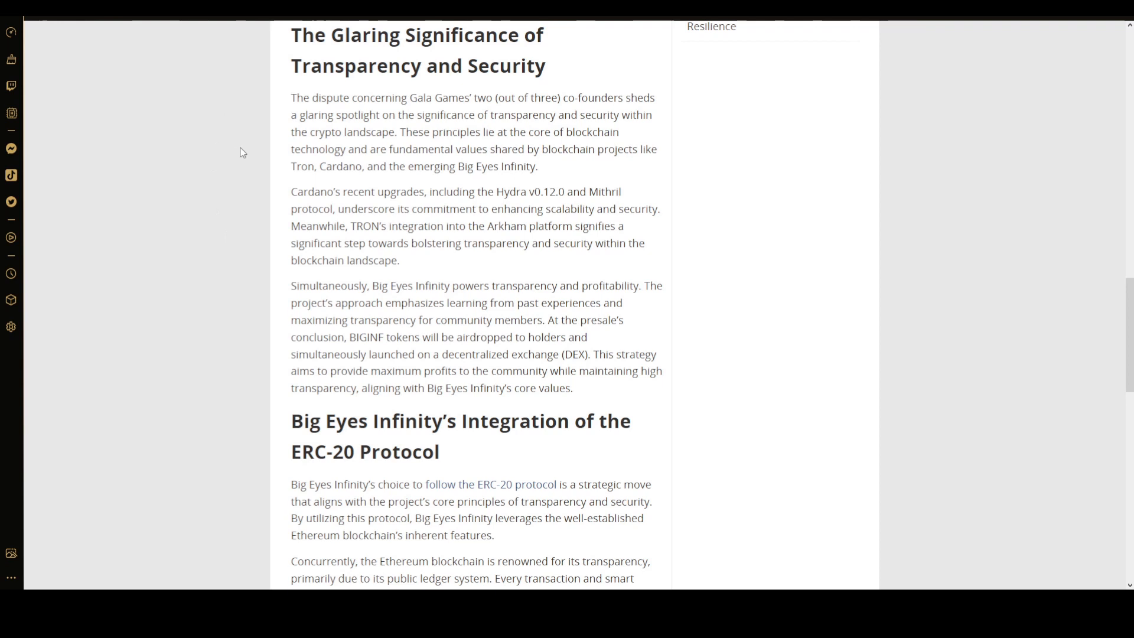
pyautogui.moveTo(242, 137)
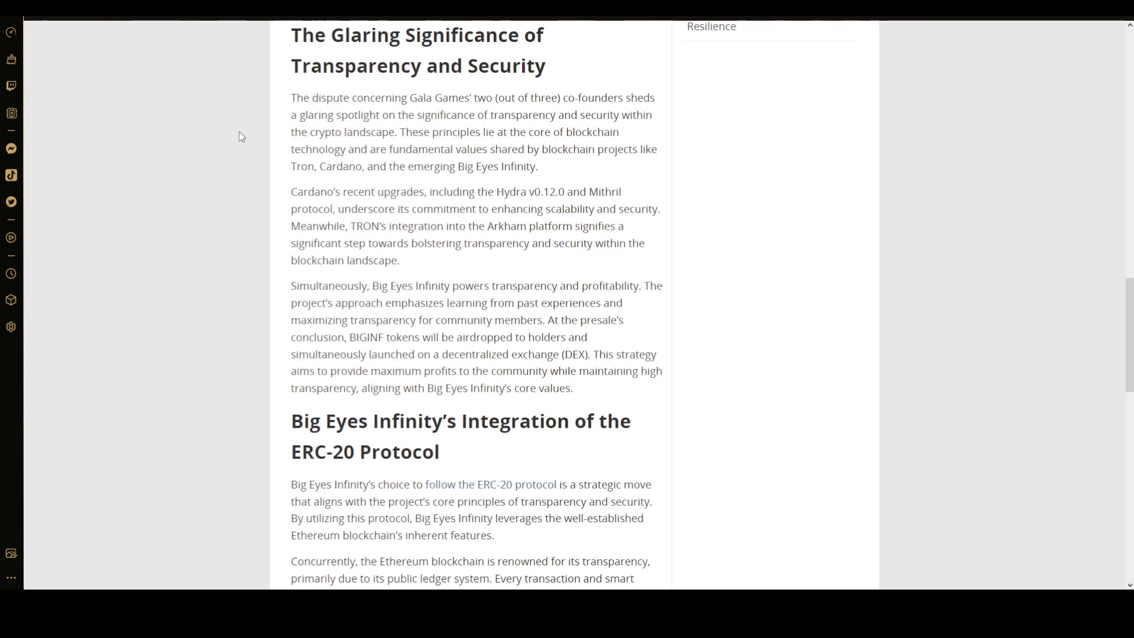
pyautogui.moveTo(242, 79)
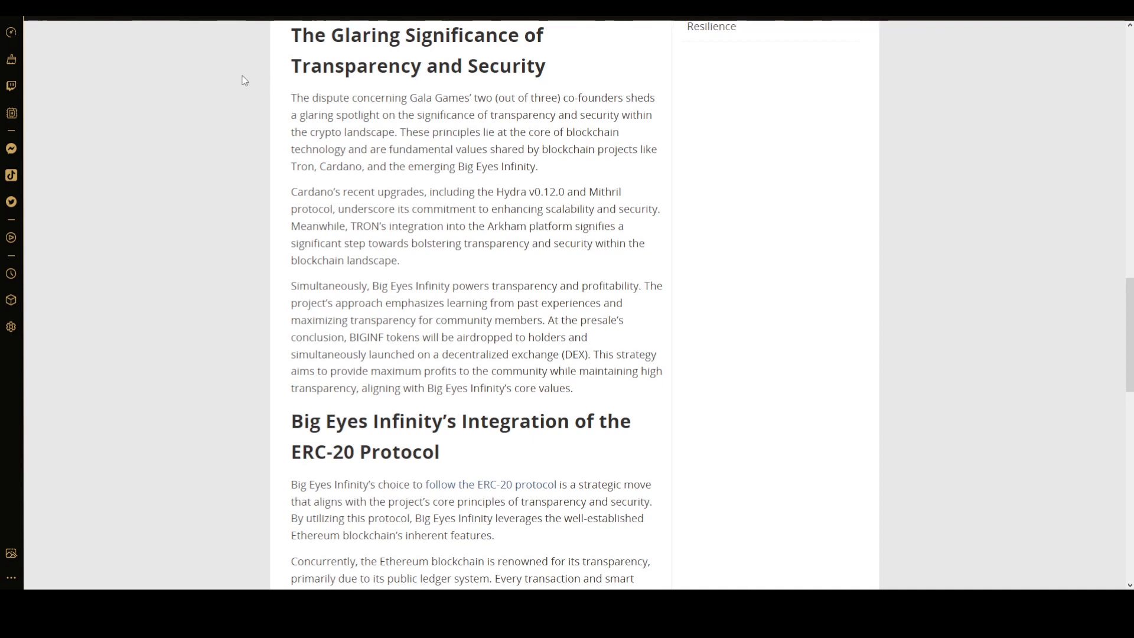
pyautogui.moveTo(222, 119)
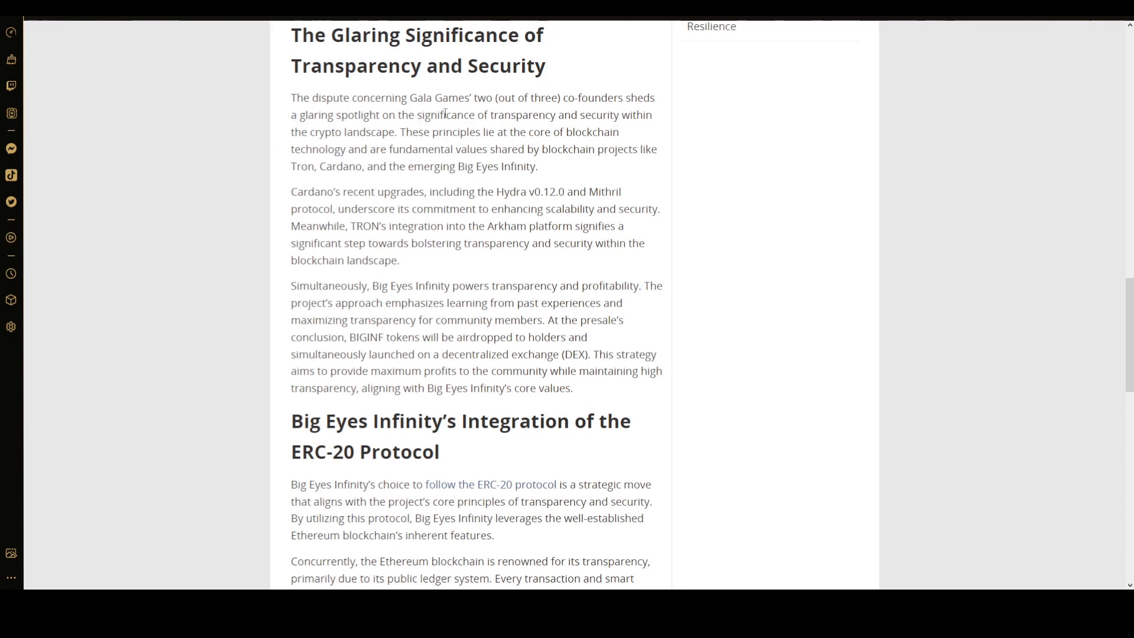
pyautogui.moveTo(355, 162)
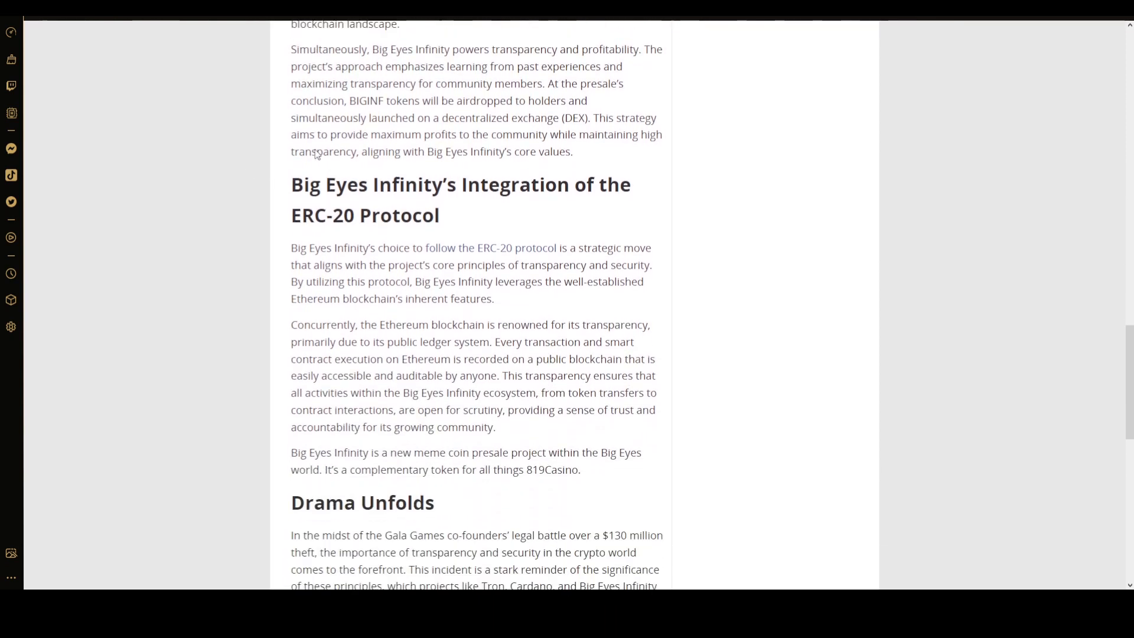
pyautogui.scroll(-3)
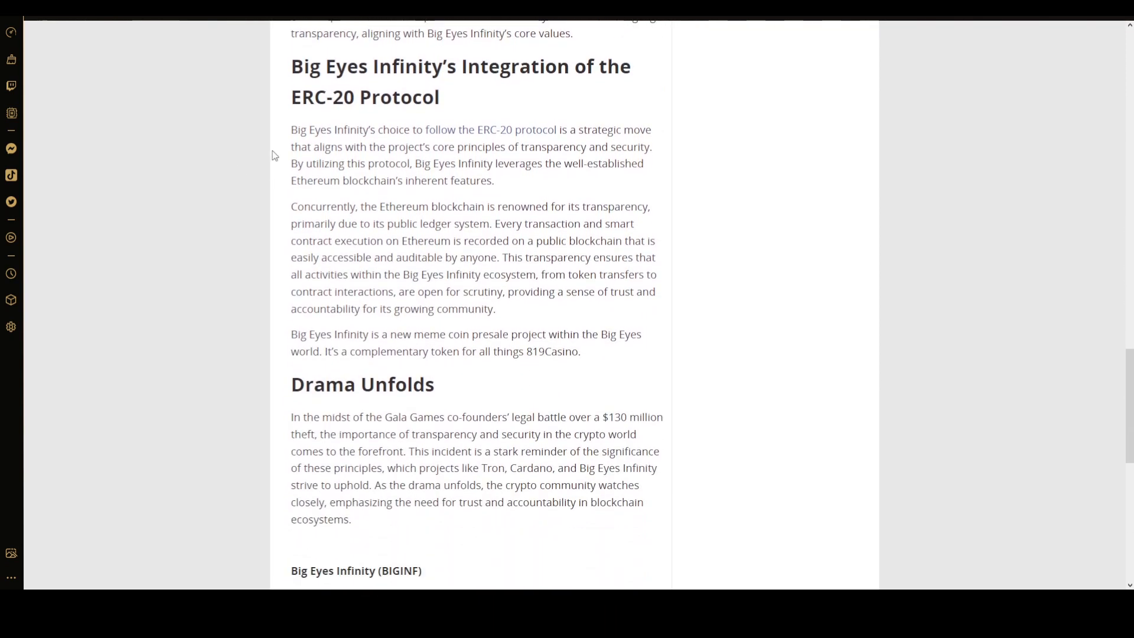
pyautogui.scroll(-3)
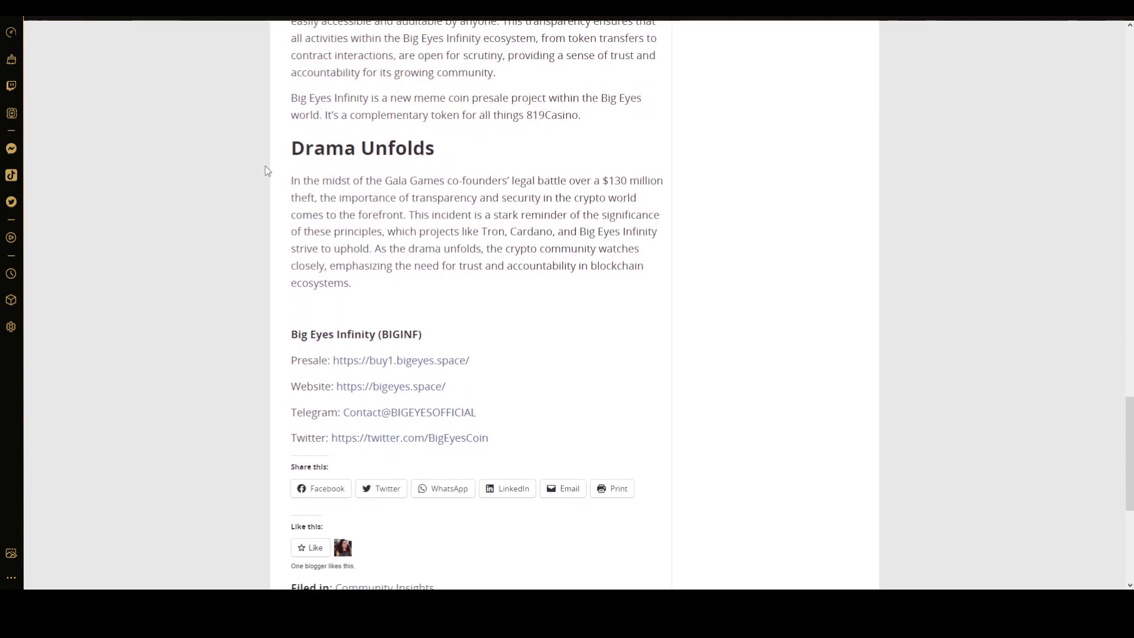
pyautogui.moveTo(351, 174)
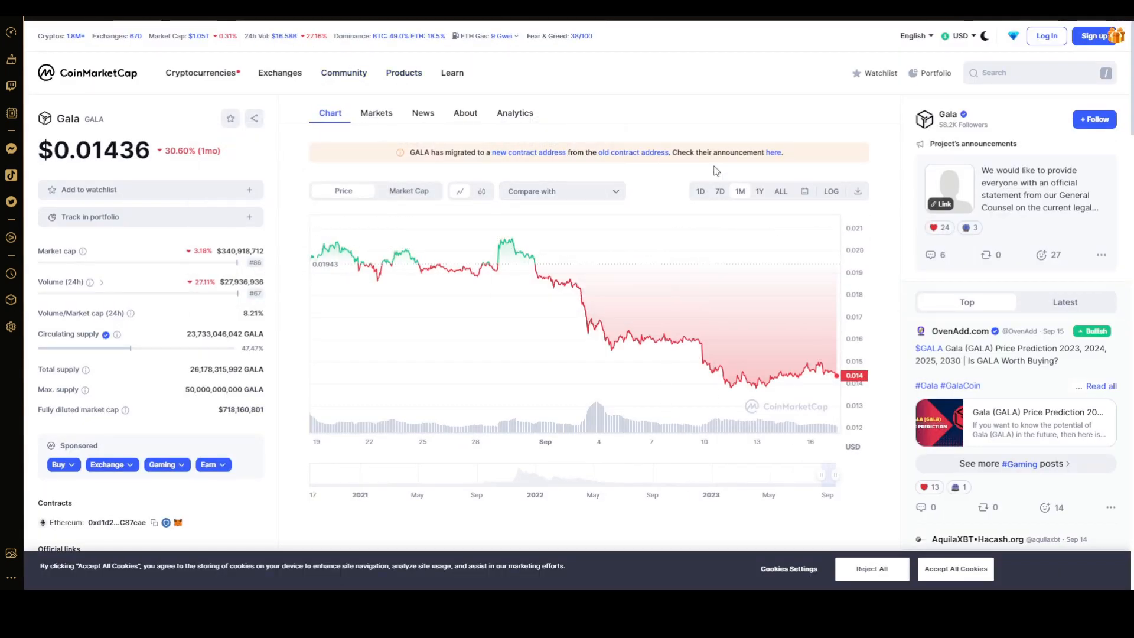
pyautogui.moveTo(739, 183)
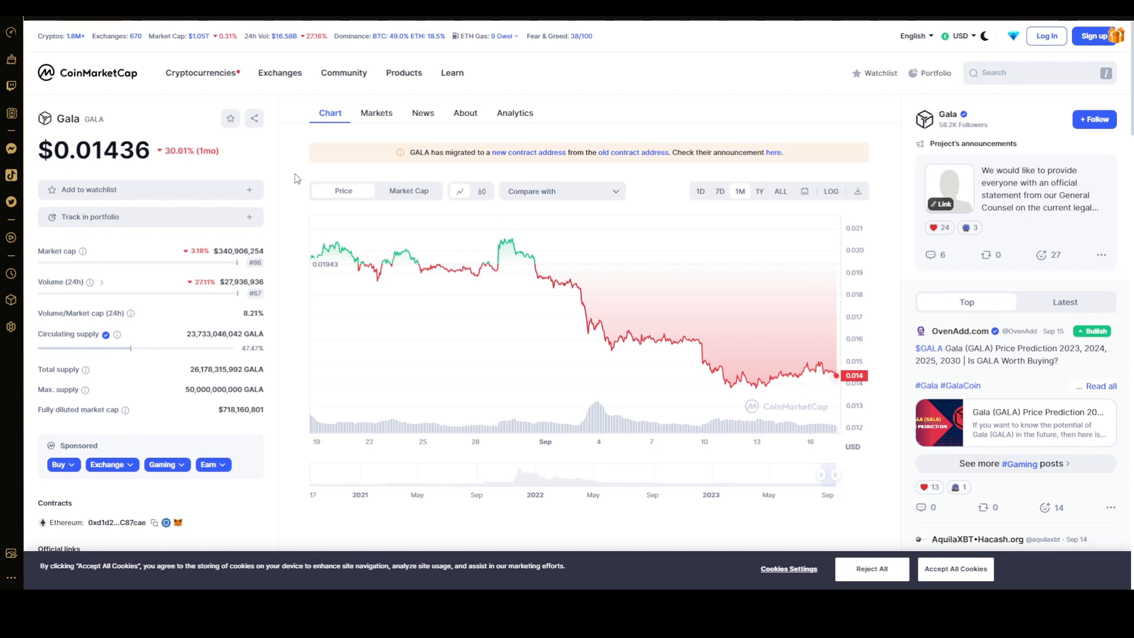
pyautogui.moveTo(279, 231)
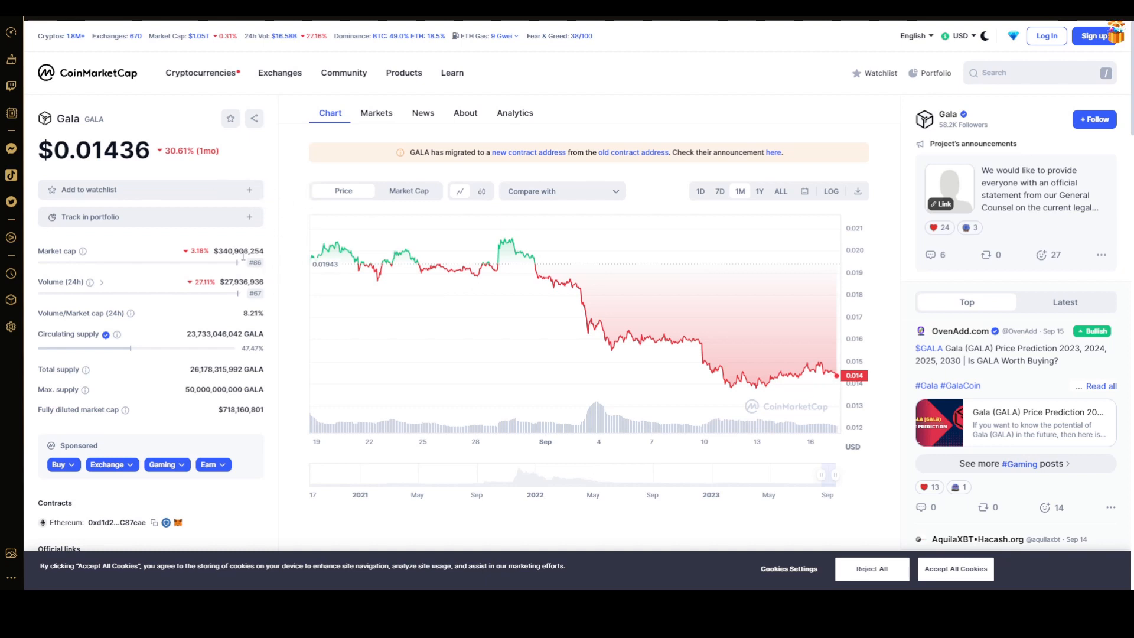
pyautogui.moveTo(293, 256)
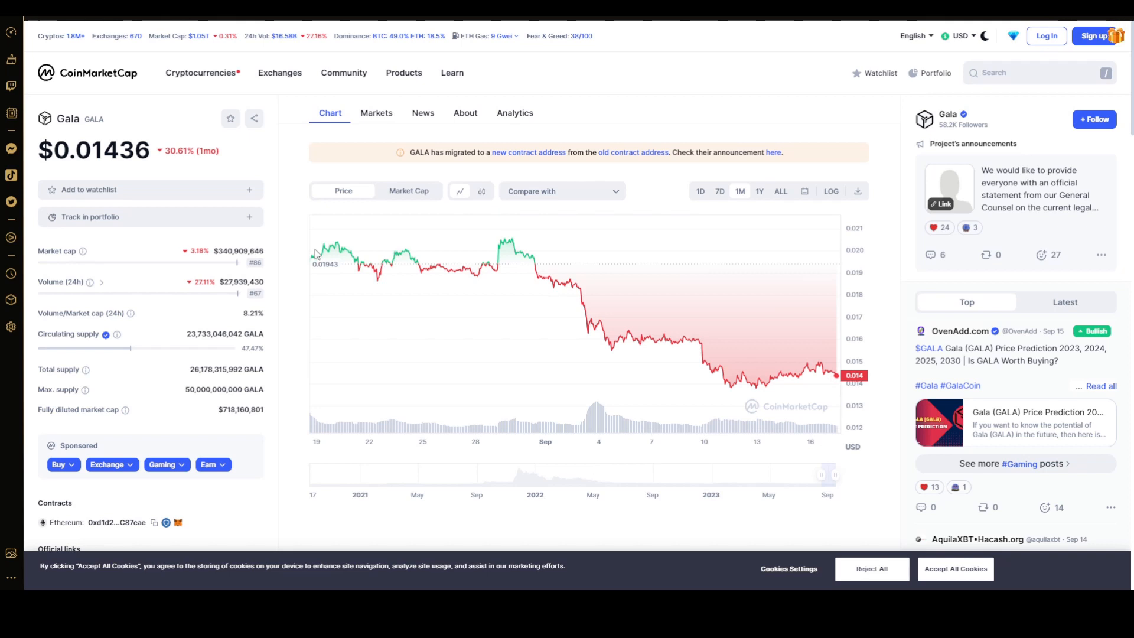
pyautogui.moveTo(557, 284)
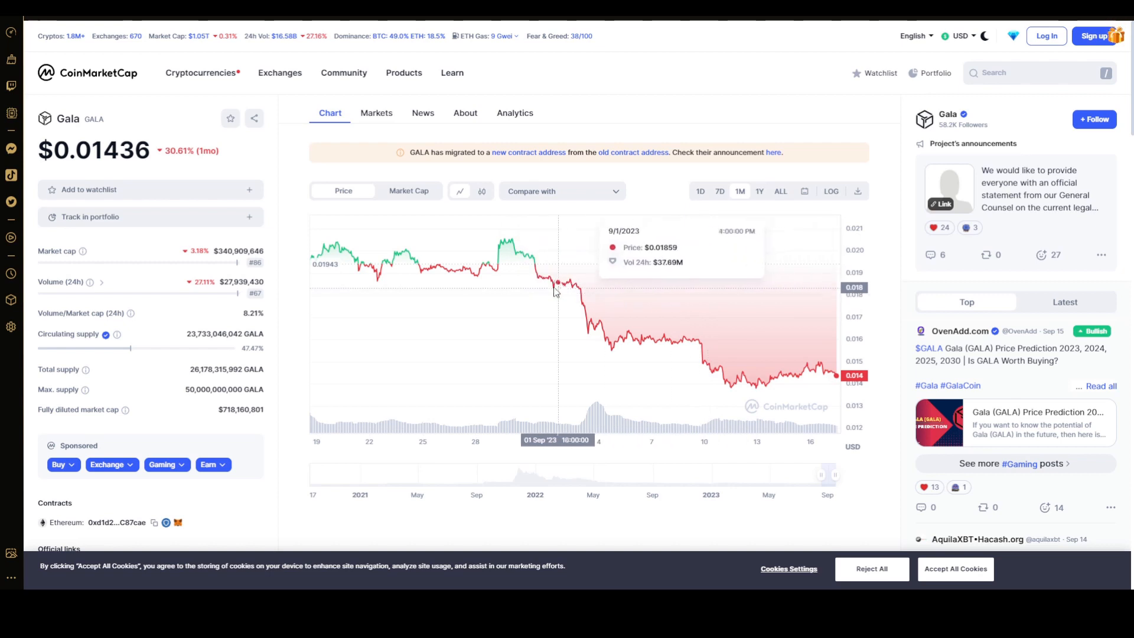
pyautogui.moveTo(515, 291)
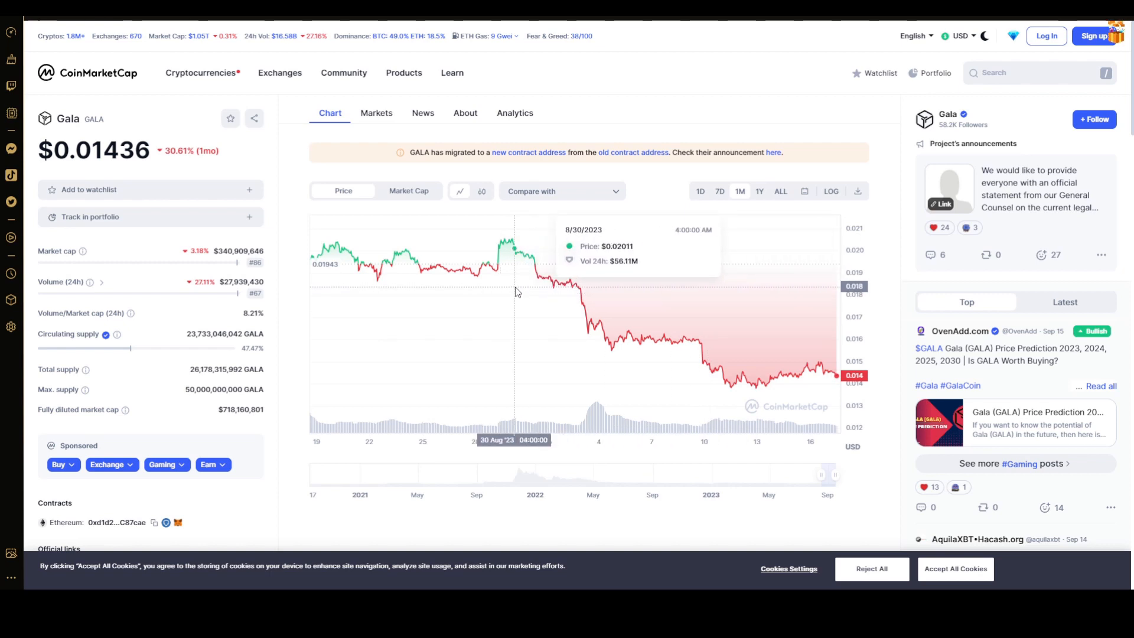
pyautogui.click(408, 191)
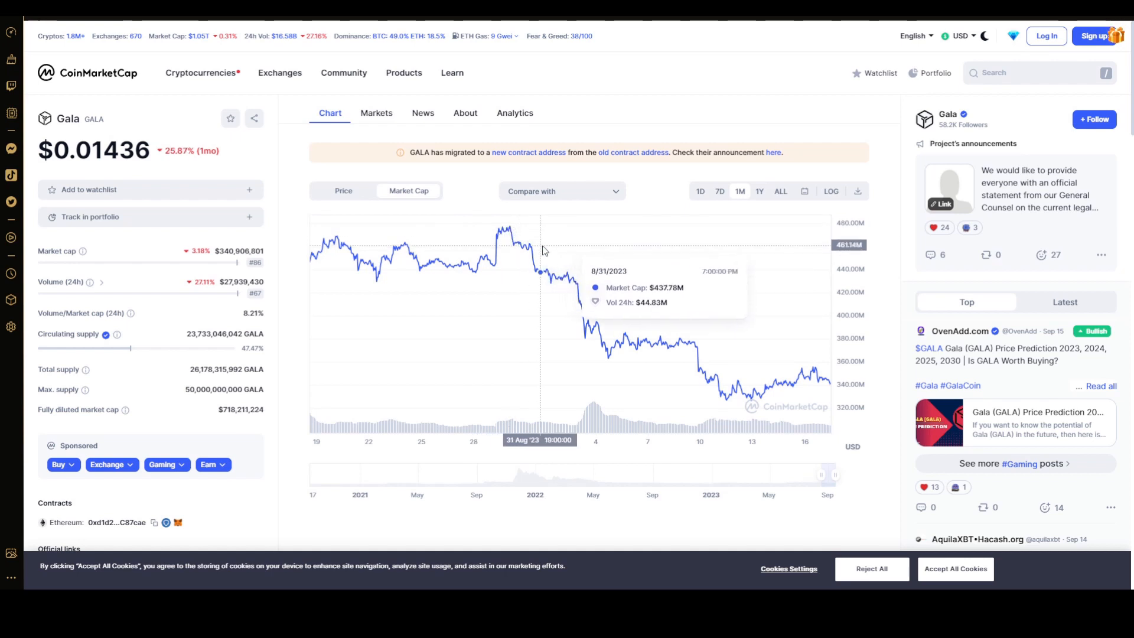
pyautogui.moveTo(649, 299)
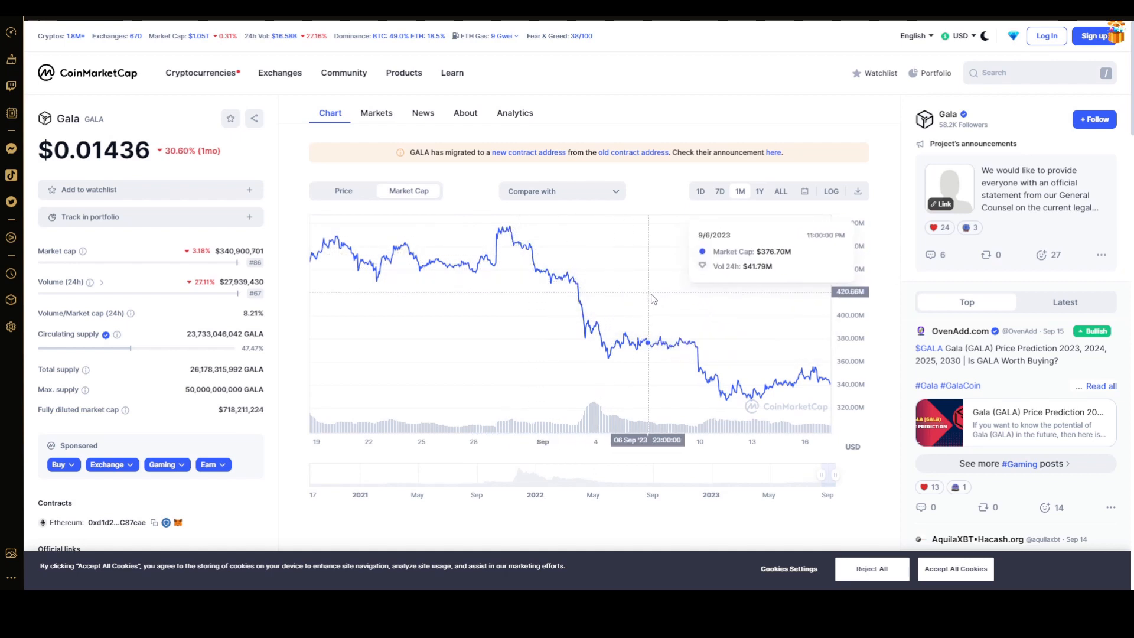
pyautogui.click(344, 191)
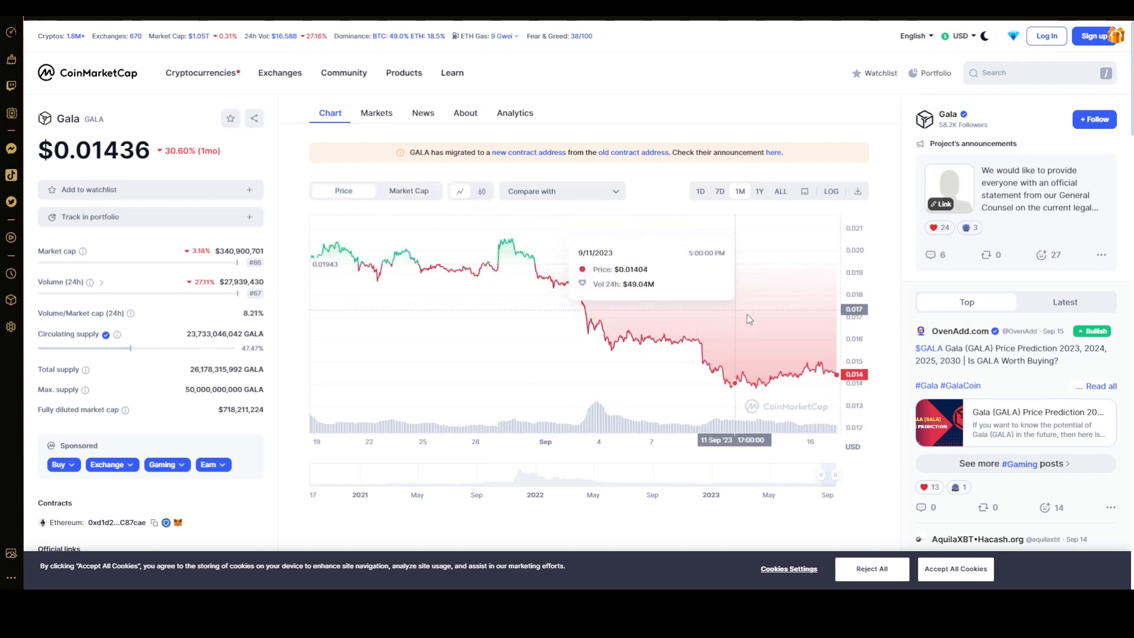
pyautogui.moveTo(753, 319)
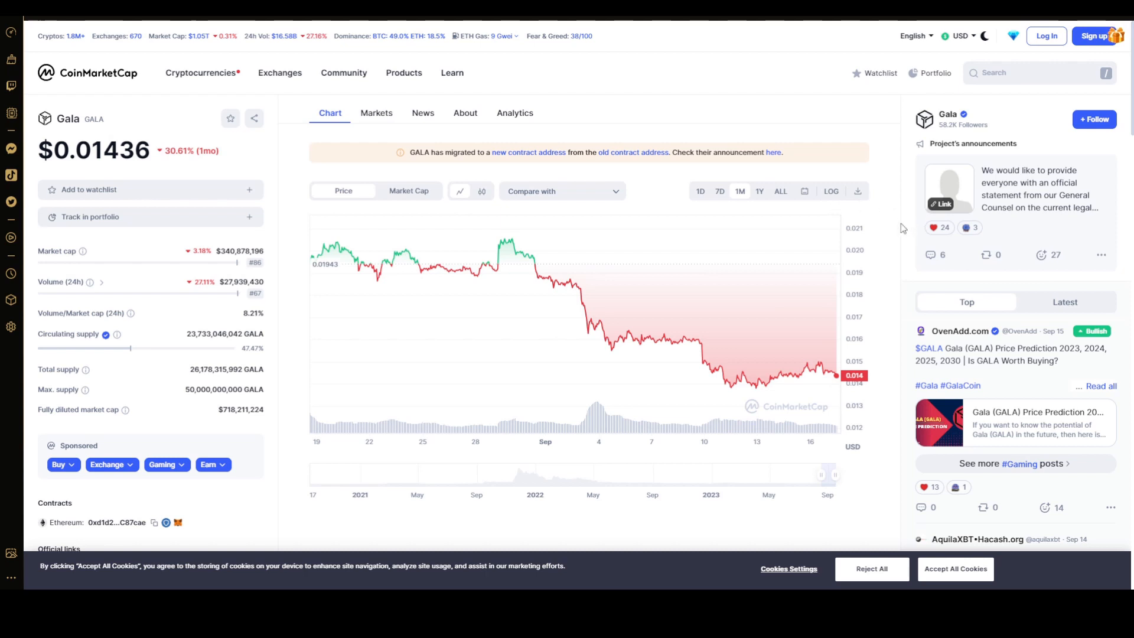
pyautogui.moveTo(890, 223)
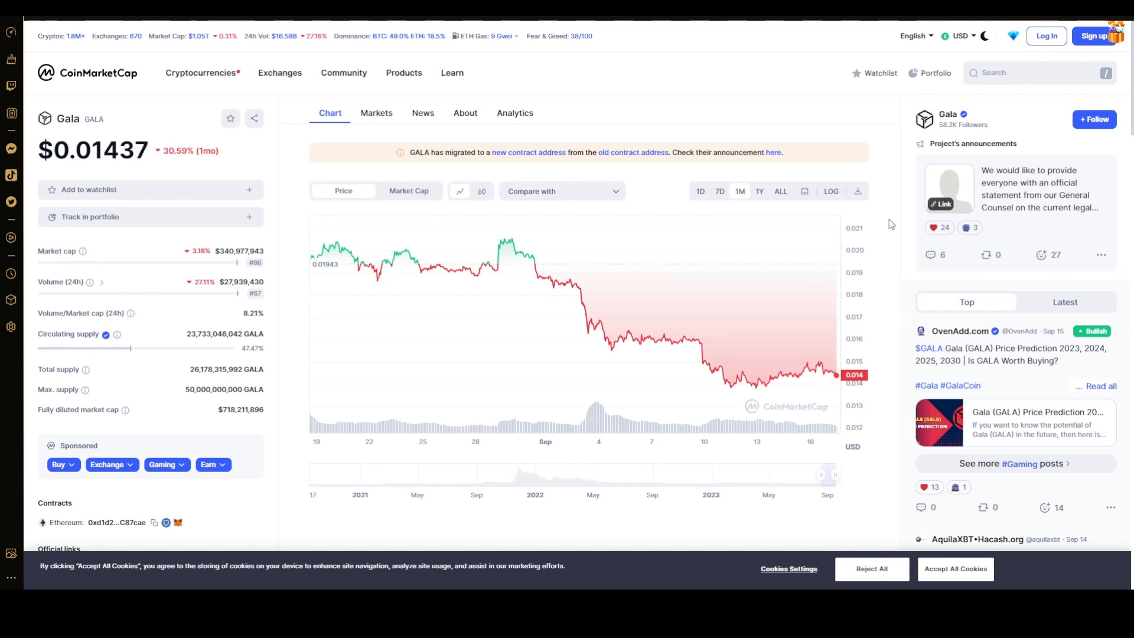
pyautogui.moveTo(911, 218)
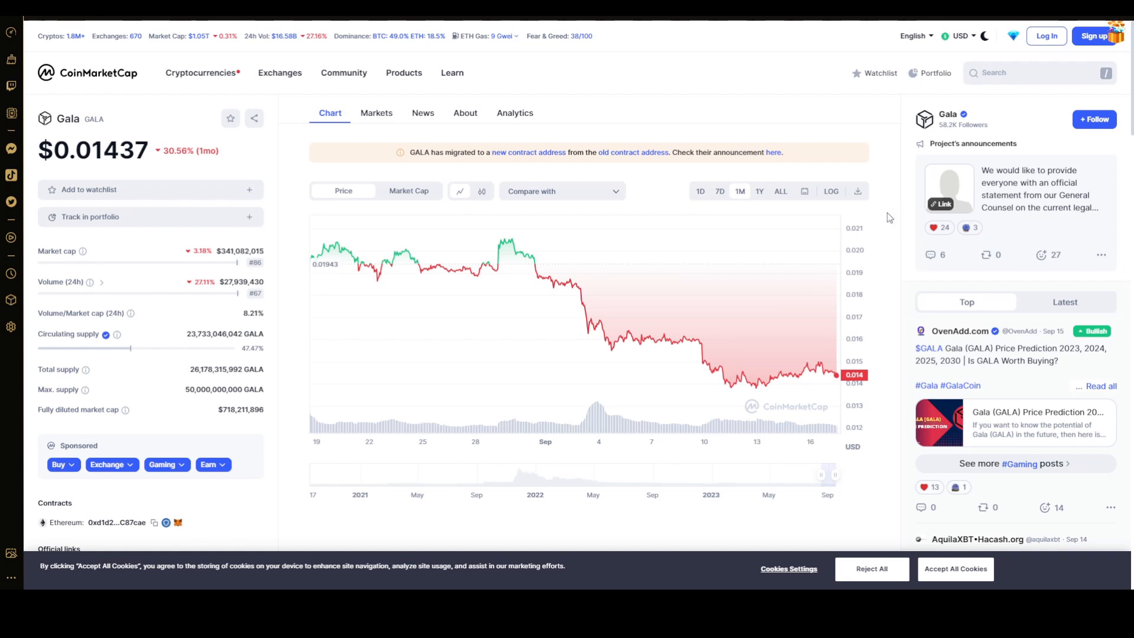
pyautogui.moveTo(546, 123)
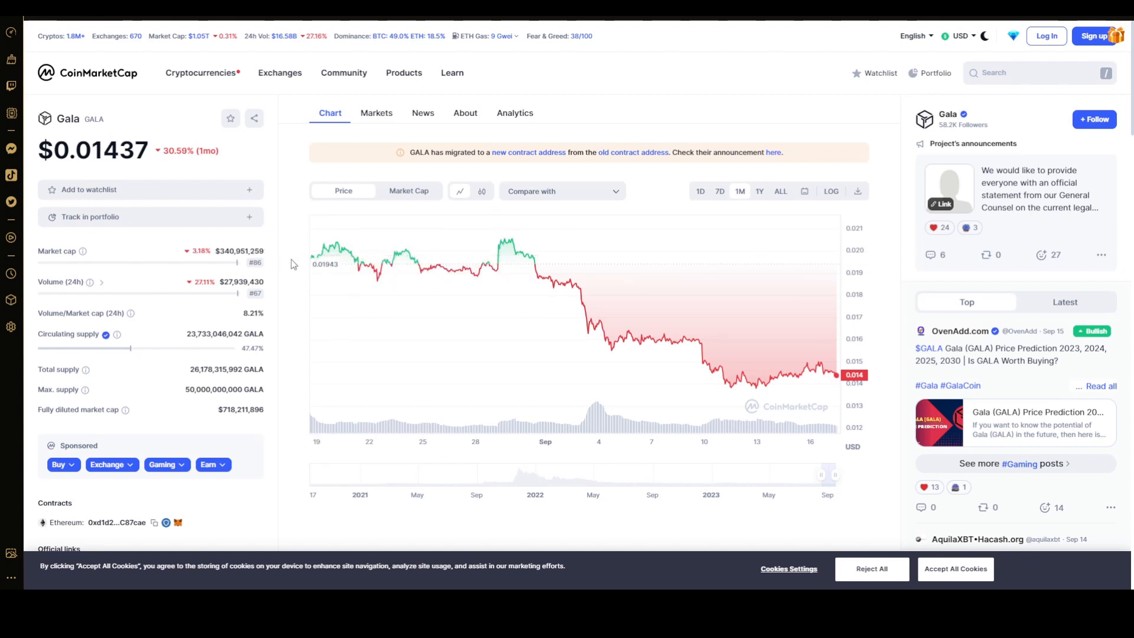
# View Gala's all-time price chart, then return it to the 1M range
pyautogui.click(781, 190)
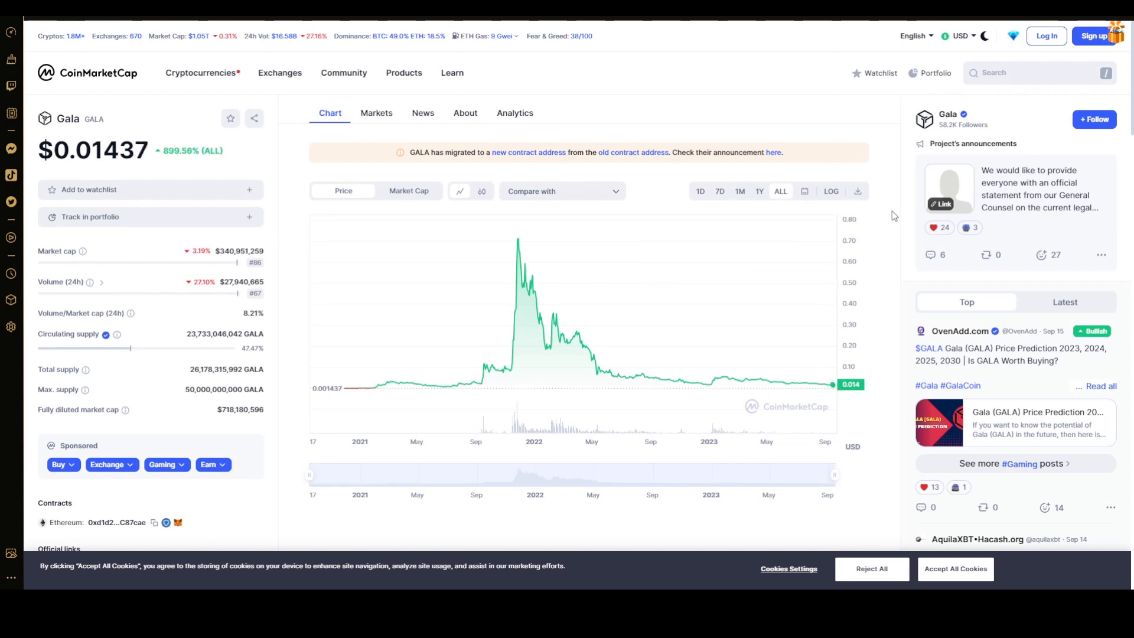
pyautogui.moveTo(883, 216)
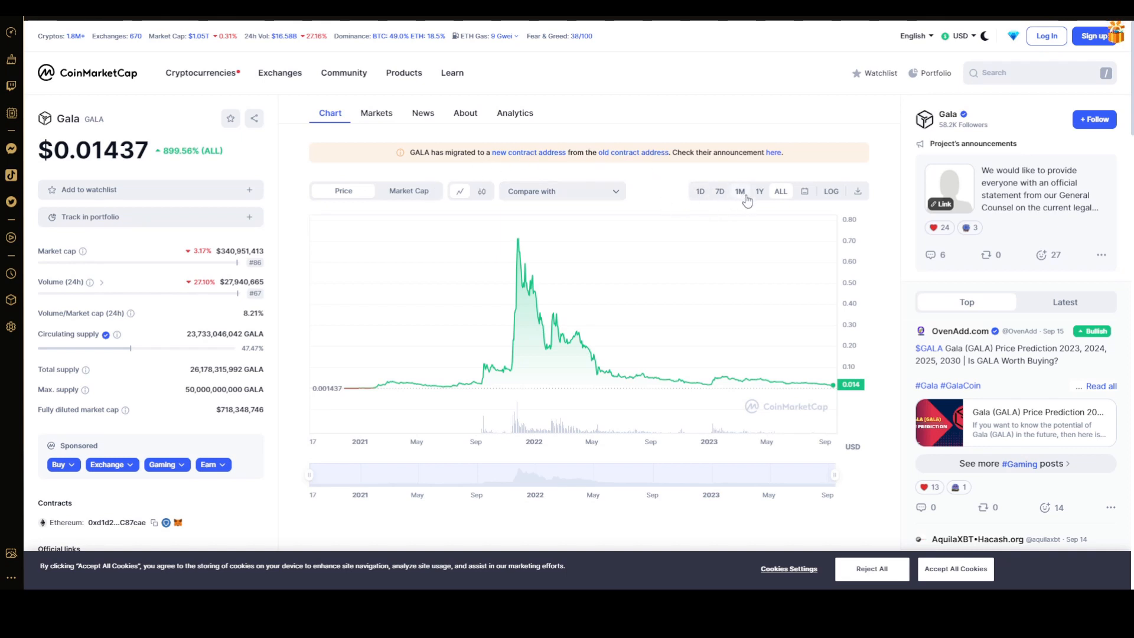
pyautogui.click(739, 191)
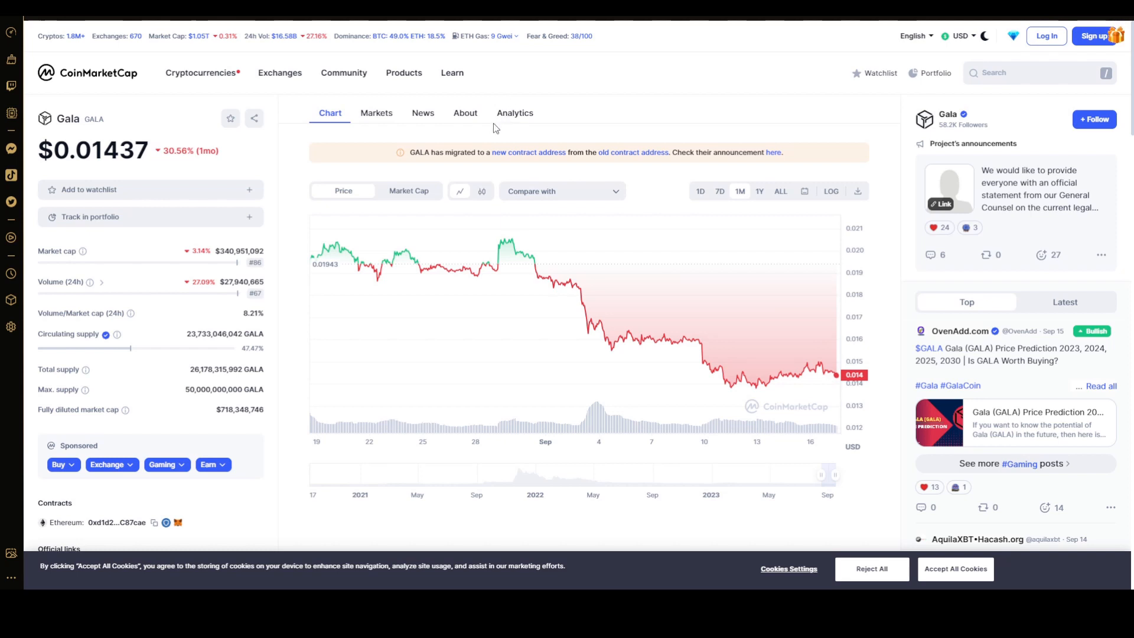
pyautogui.moveTo(491, 129)
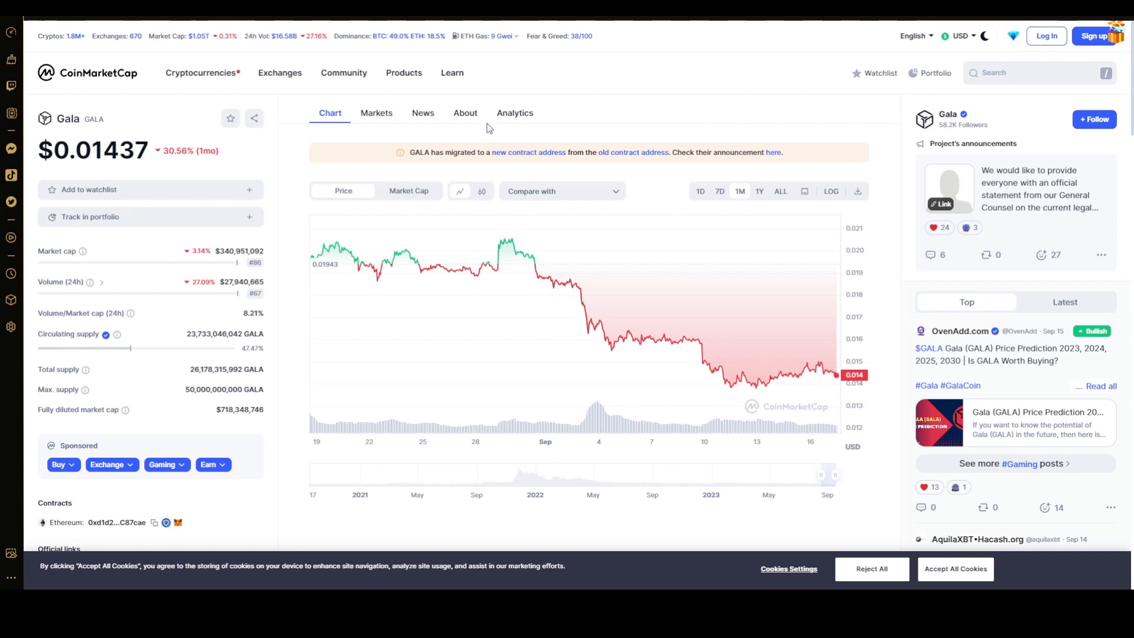
pyautogui.moveTo(448, 141)
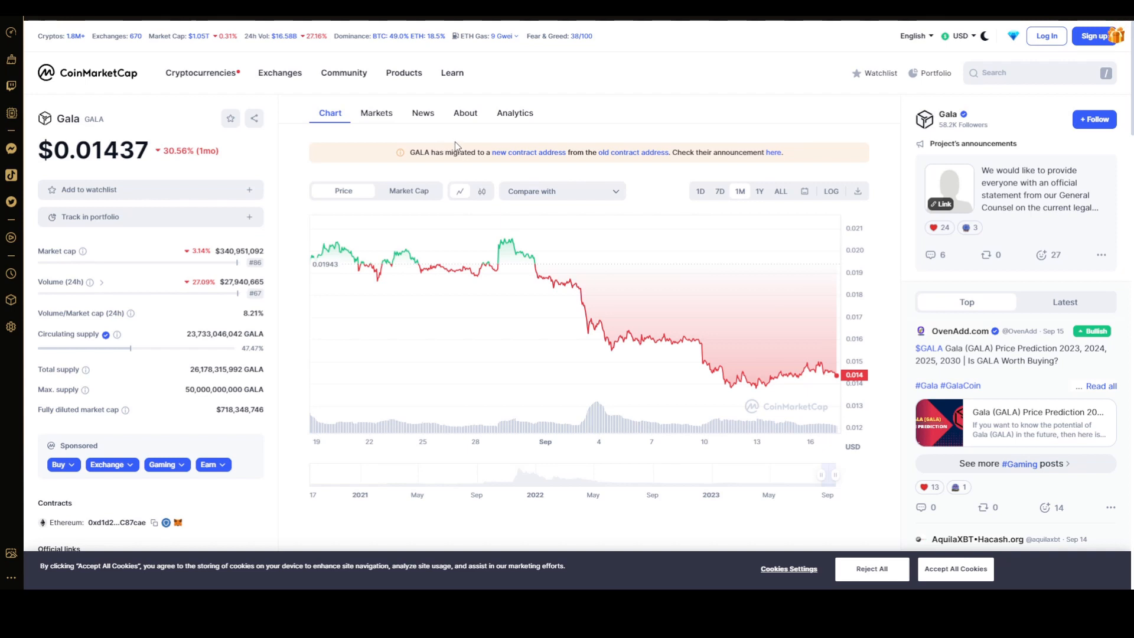
pyautogui.moveTo(421, 103)
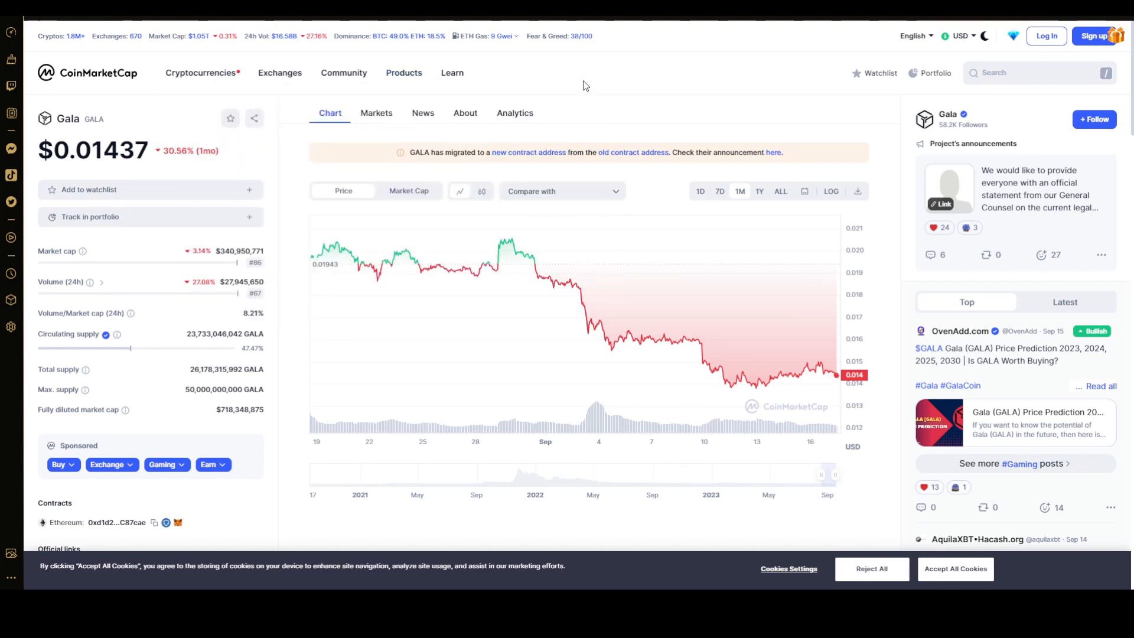
pyautogui.moveTo(574, 86)
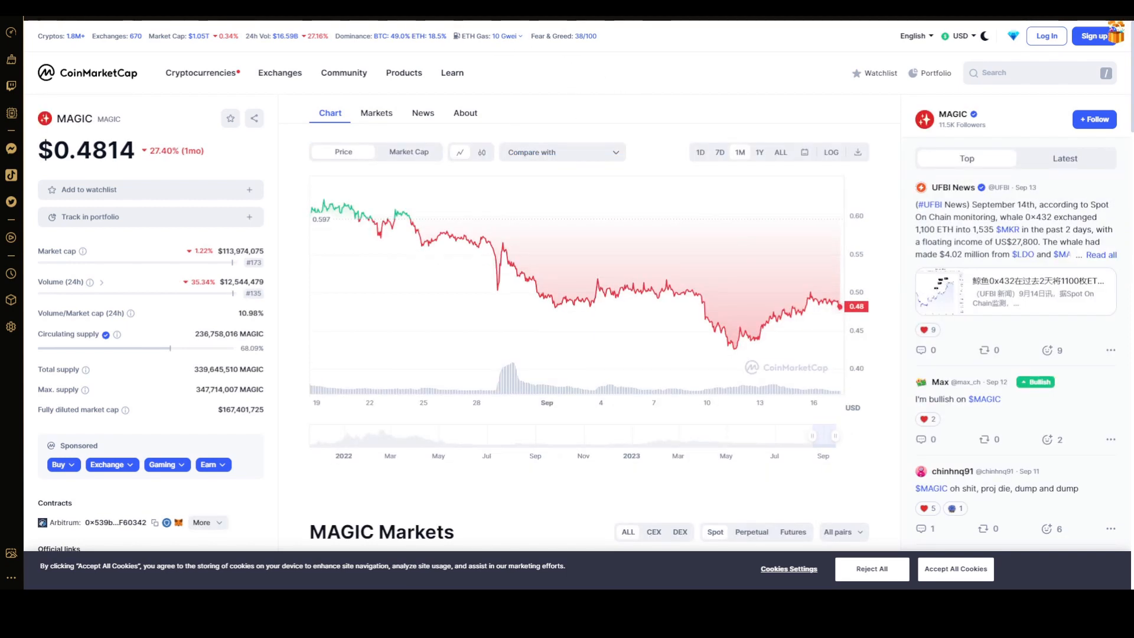
pyautogui.moveTo(721, 55)
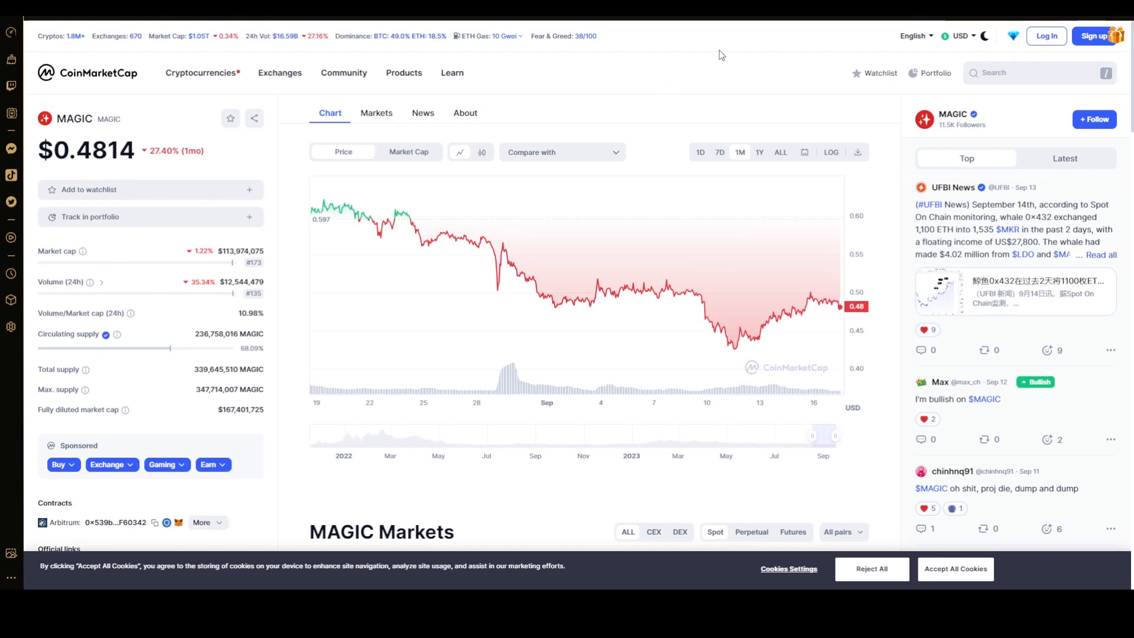
pyautogui.moveTo(695, 110)
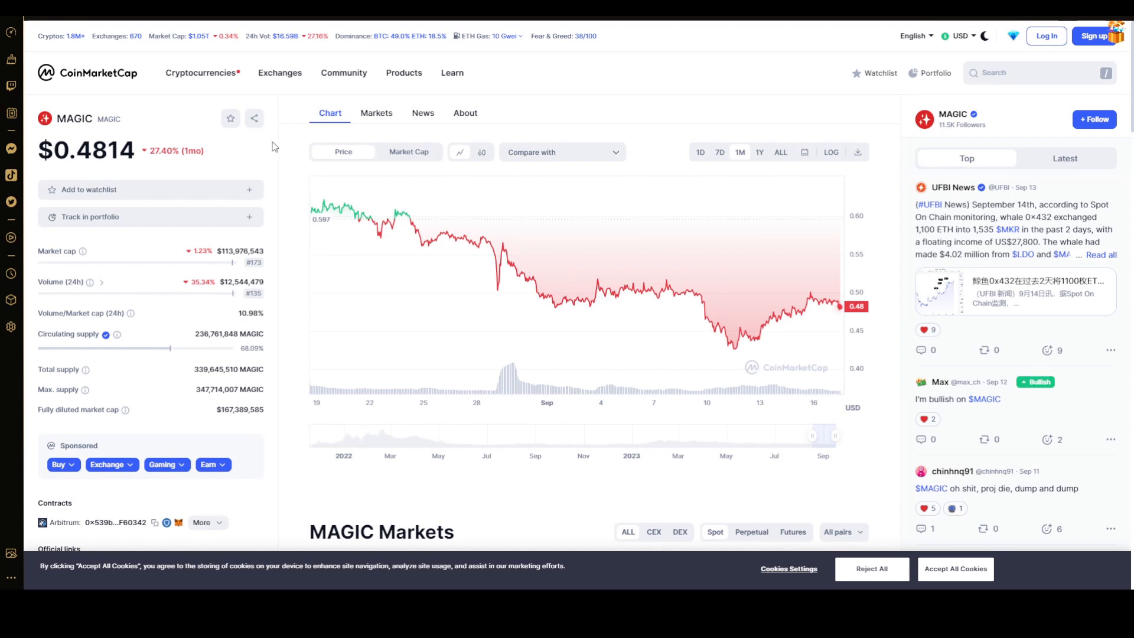
pyautogui.moveTo(283, 156)
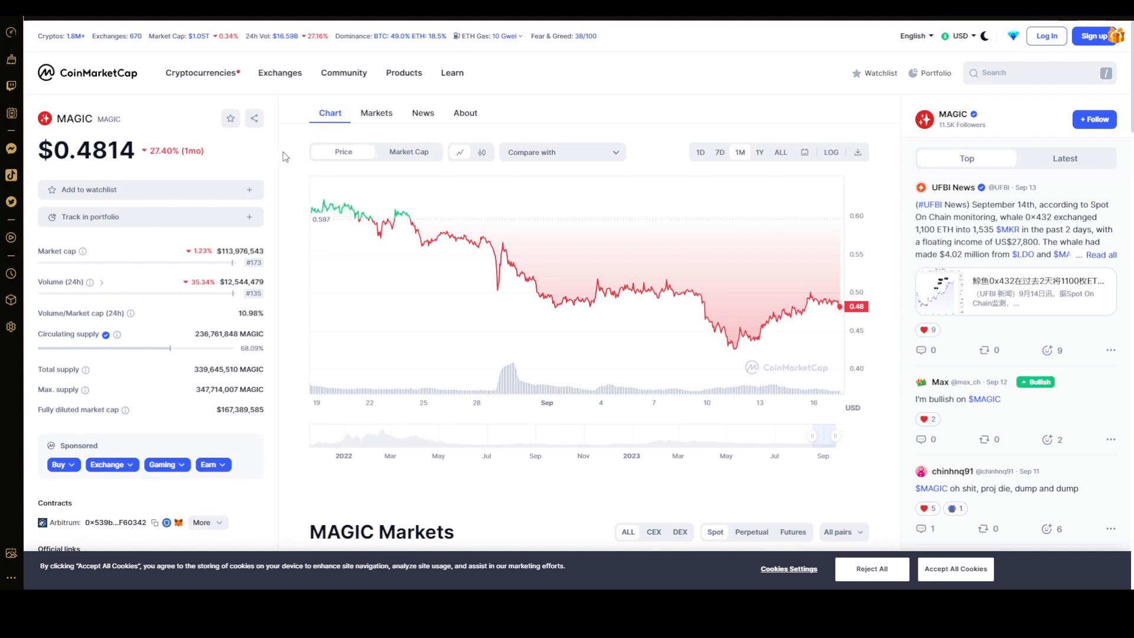
pyautogui.moveTo(495, 230)
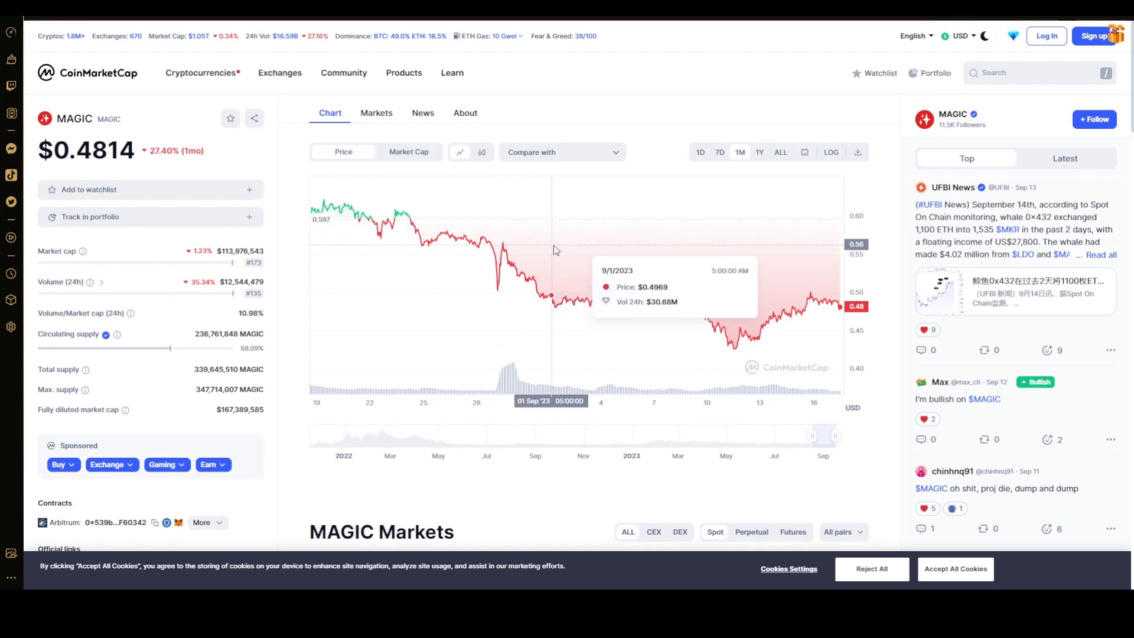
pyautogui.moveTo(593, 258)
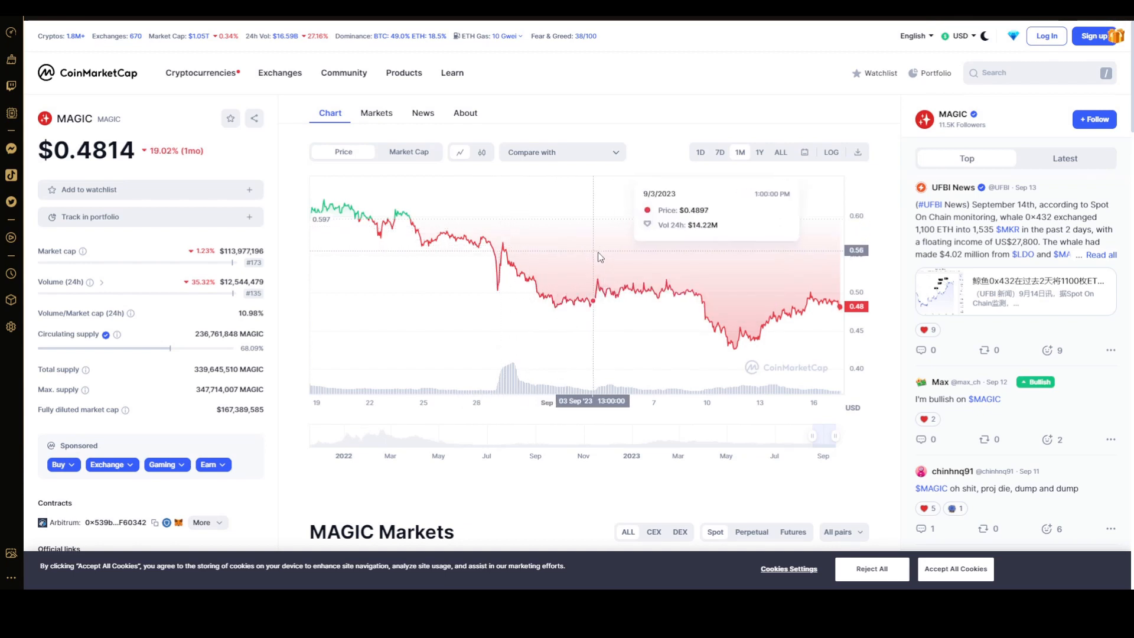
pyautogui.moveTo(712, 258)
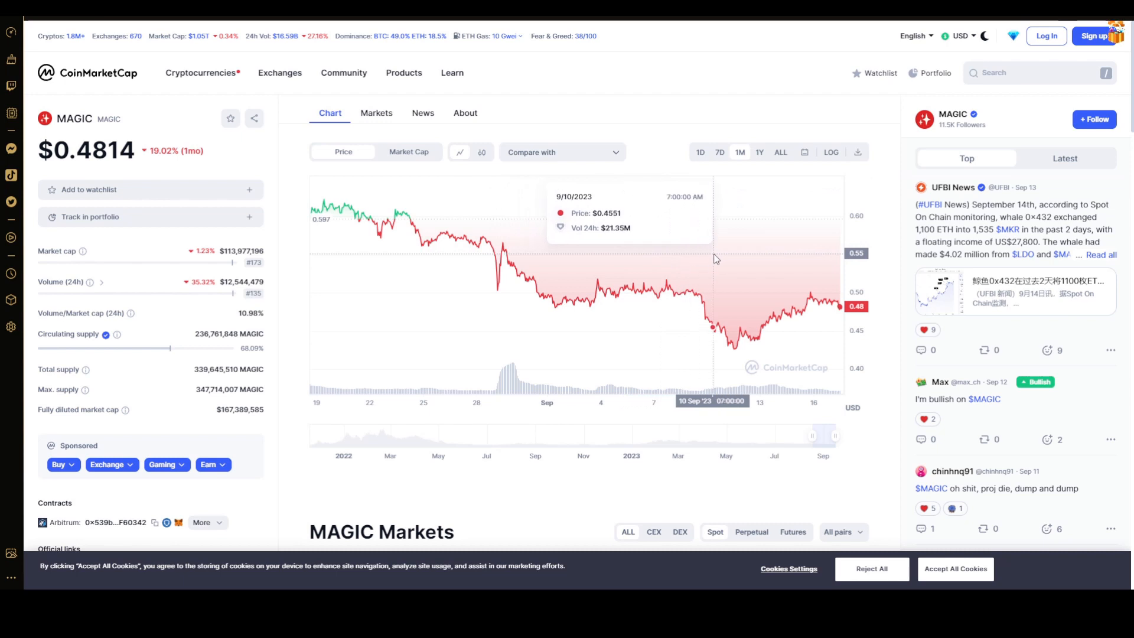
pyautogui.moveTo(857, 235)
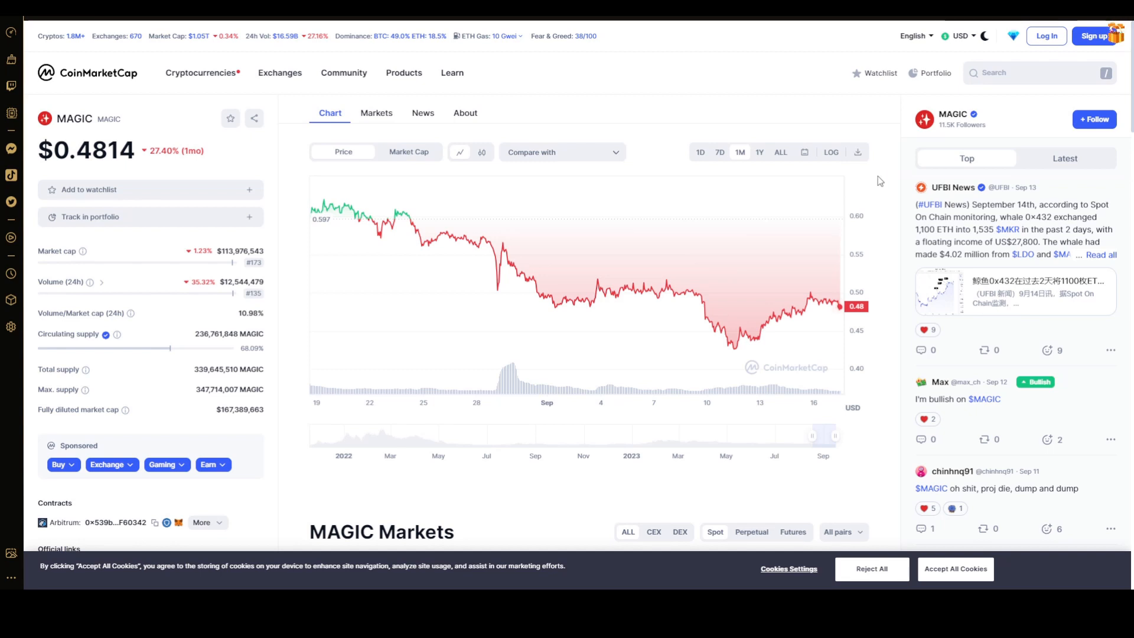
pyautogui.moveTo(898, 180)
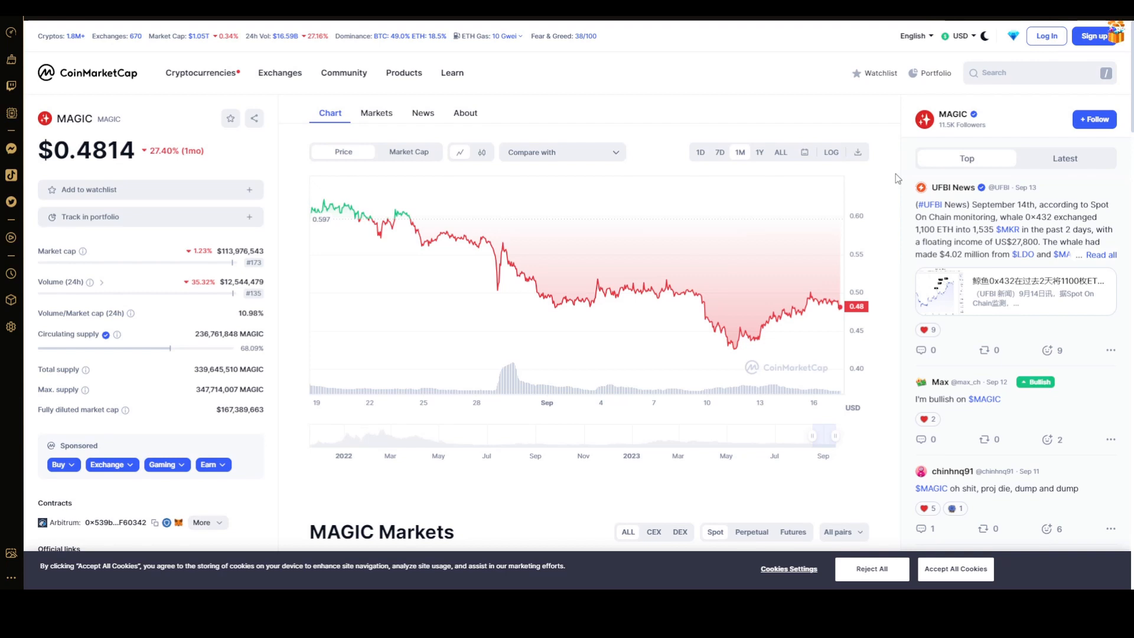
pyautogui.moveTo(742, 222)
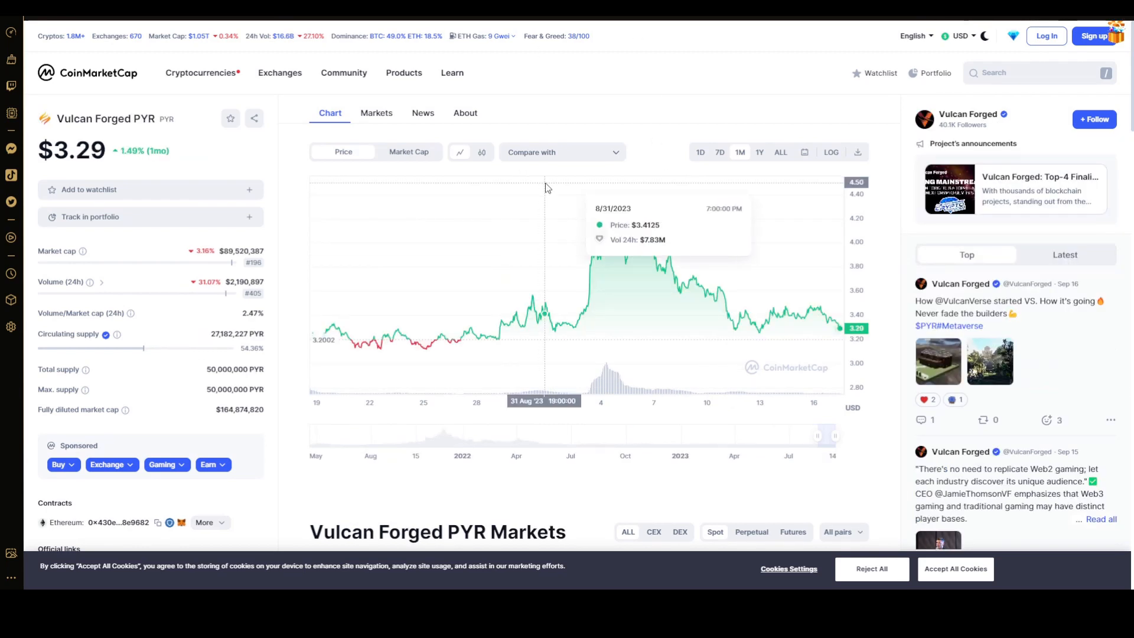
pyautogui.moveTo(643, 116)
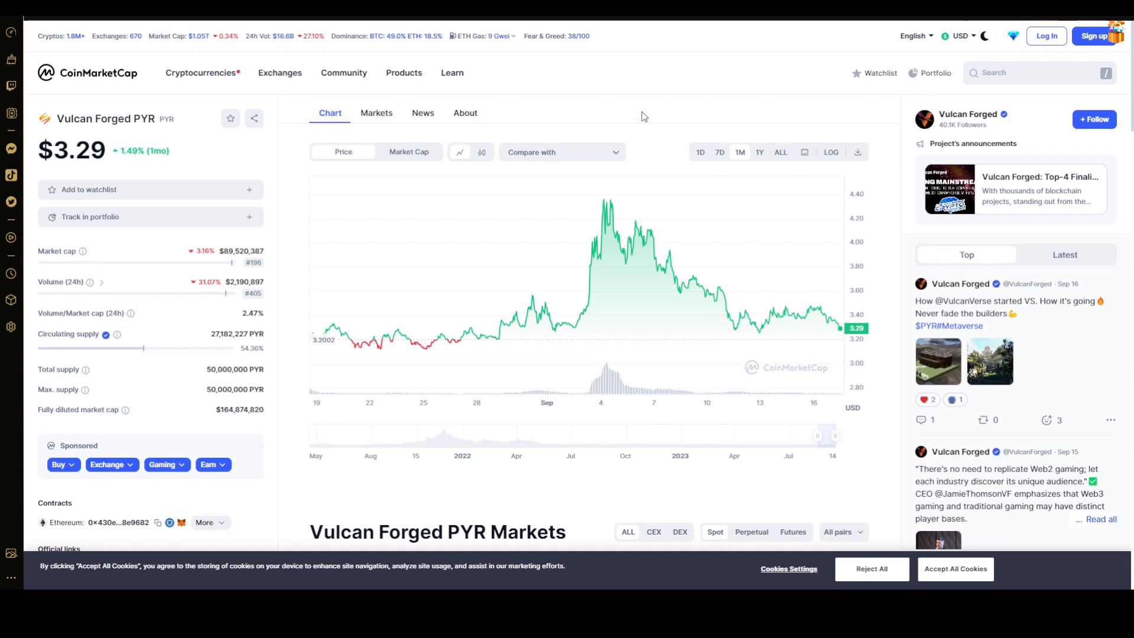
pyautogui.moveTo(638, 216)
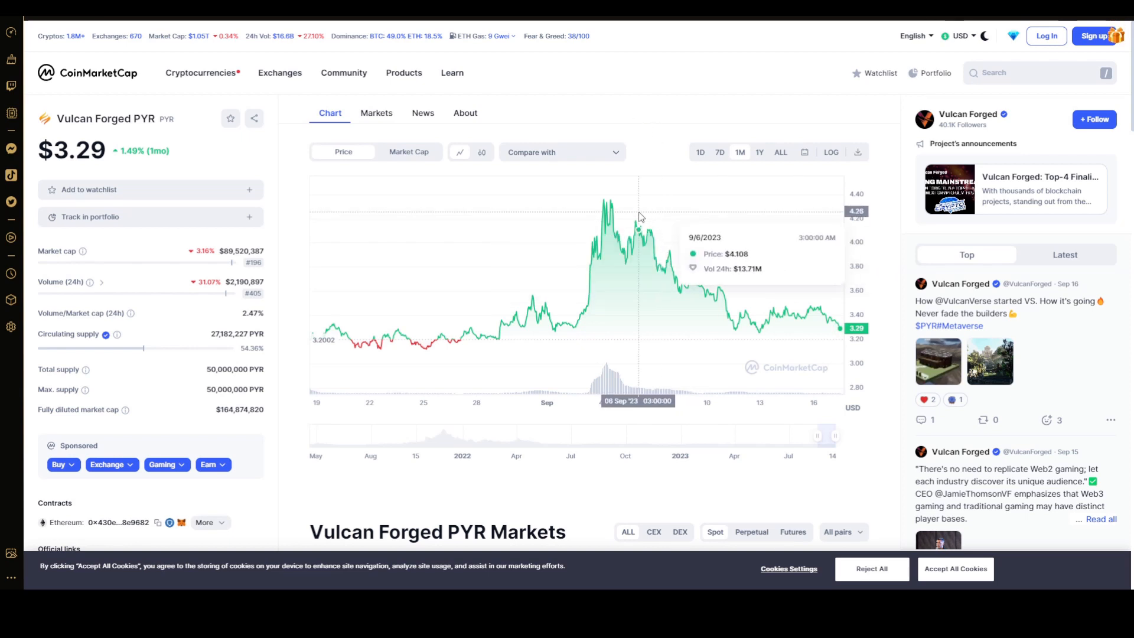
pyautogui.moveTo(612, 214)
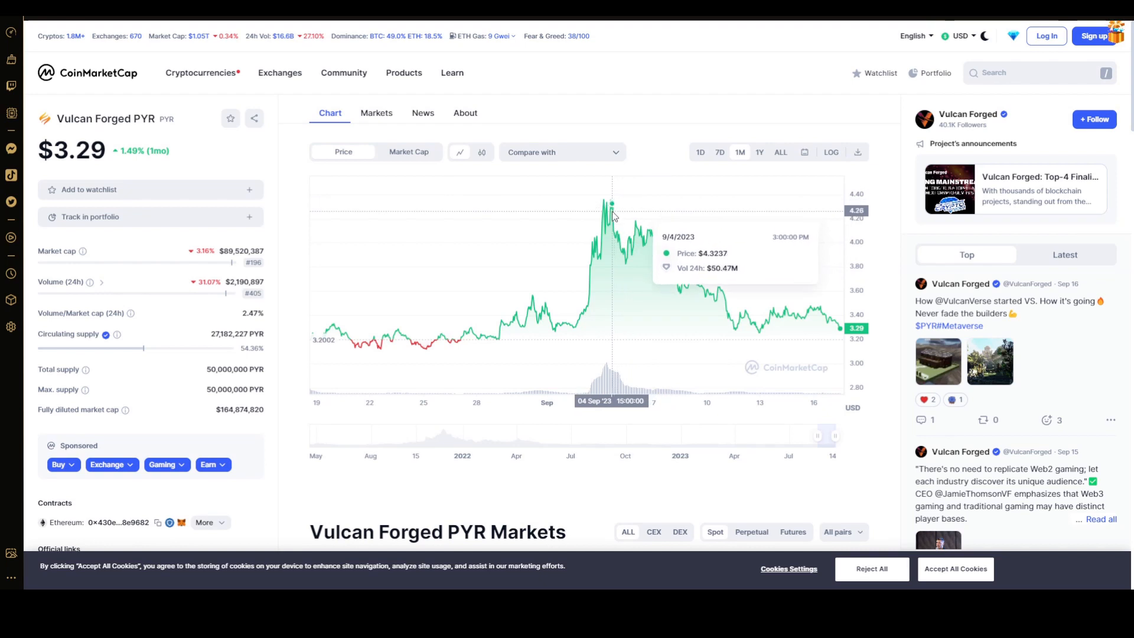
pyautogui.moveTo(611, 215)
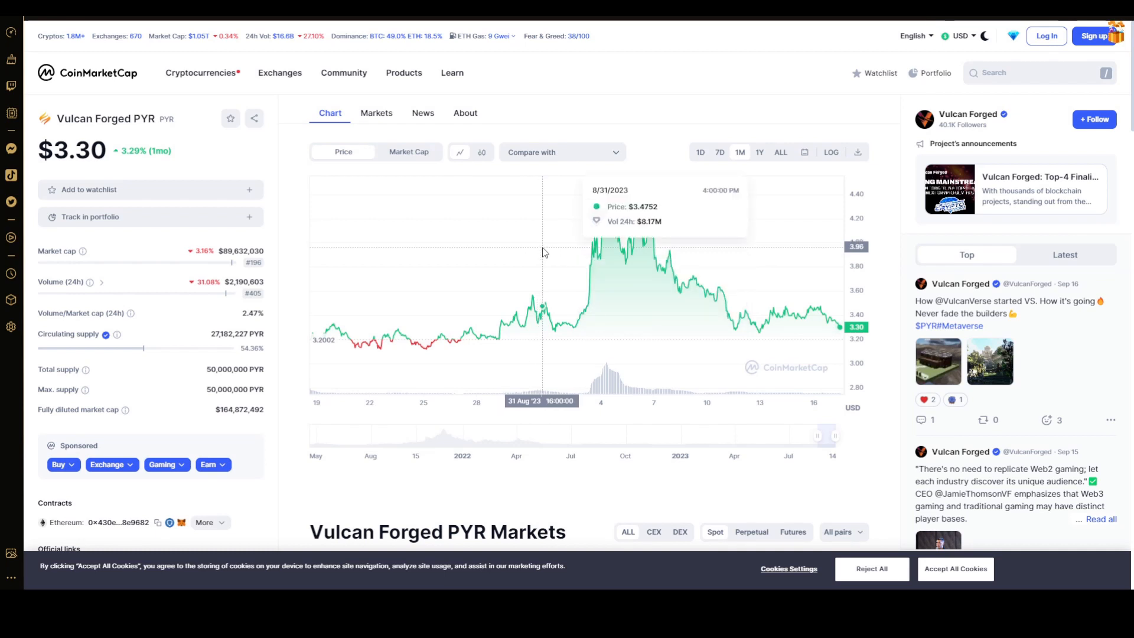
pyautogui.moveTo(573, 255)
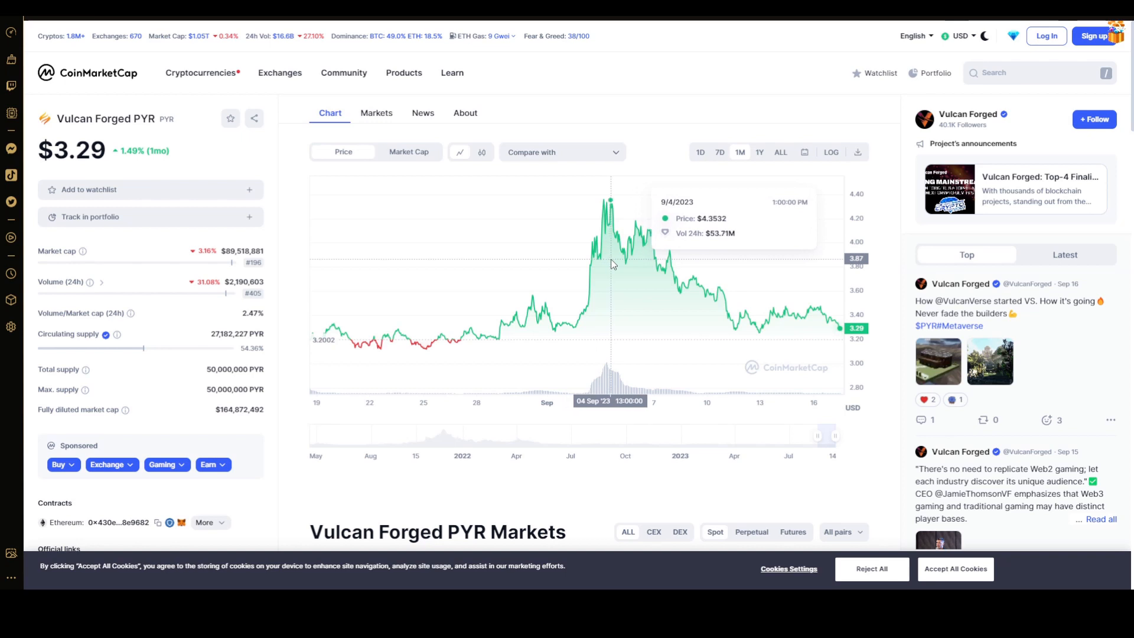
pyautogui.moveTo(615, 264)
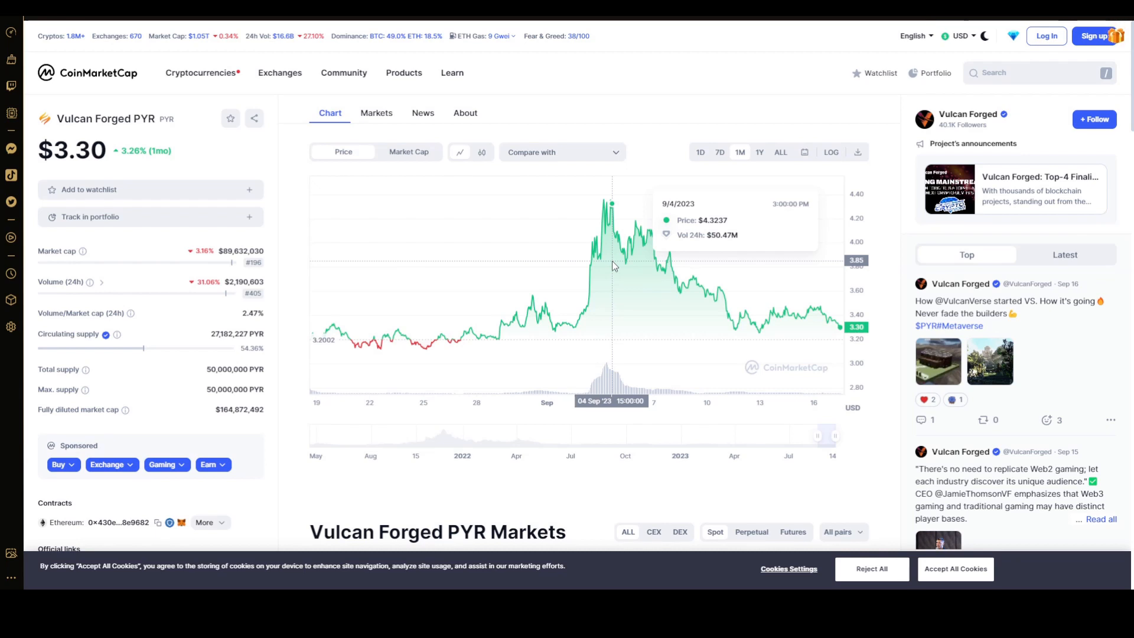
pyautogui.moveTo(621, 263)
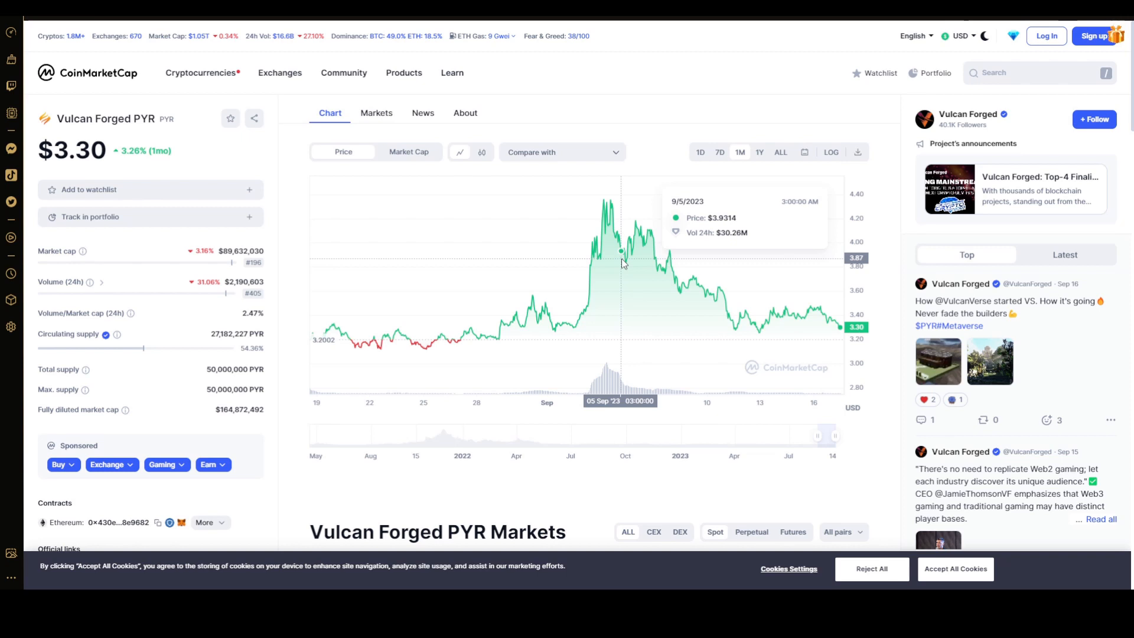
pyautogui.moveTo(636, 260)
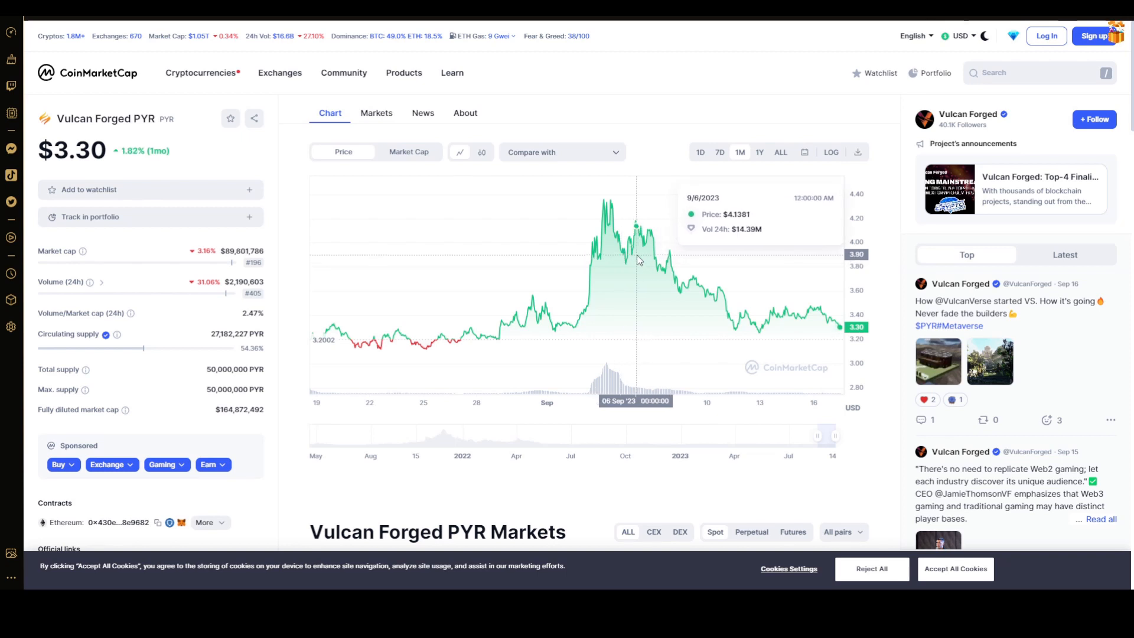
pyautogui.moveTo(652, 262)
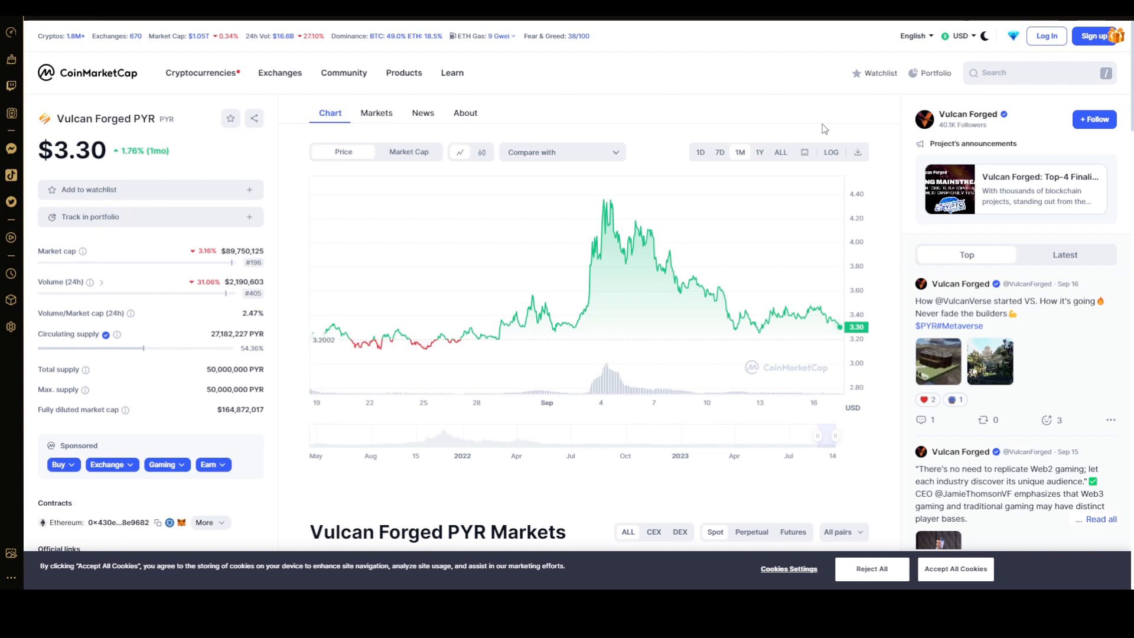
pyautogui.moveTo(832, 125)
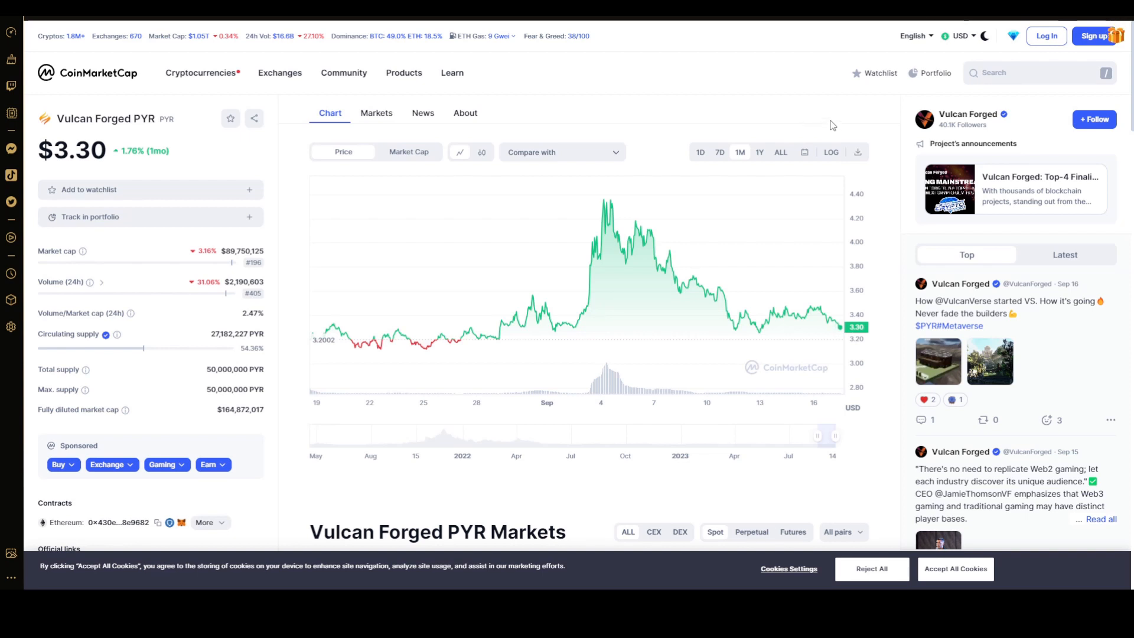
pyautogui.moveTo(223, 107)
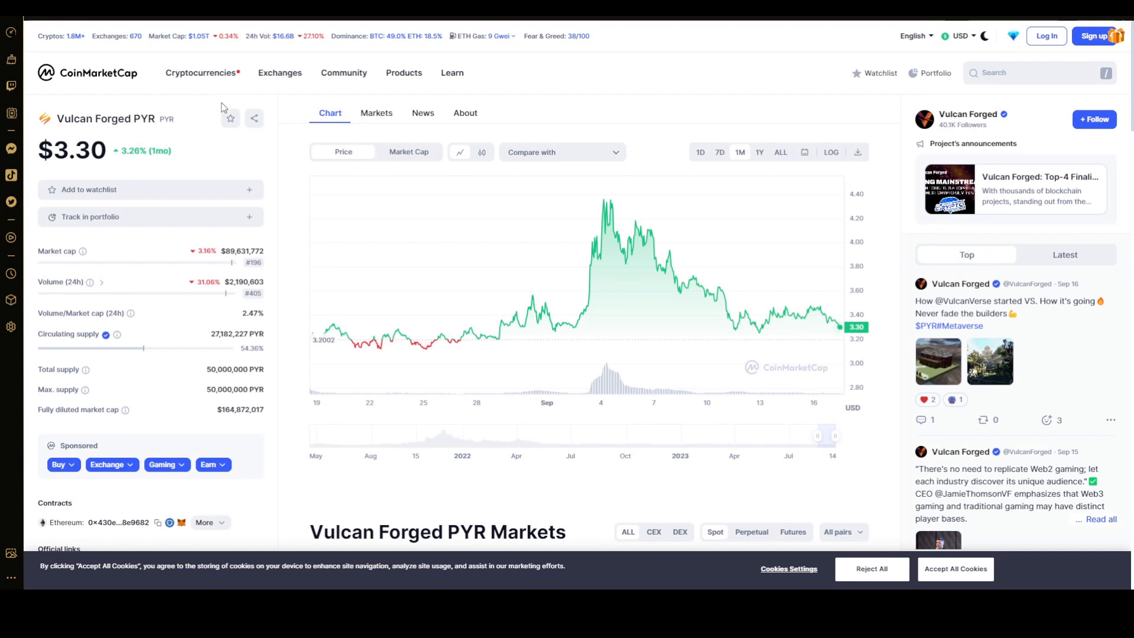
# Switch the Vulcan Forged PYR chart to the 1Y range
pyautogui.click(758, 152)
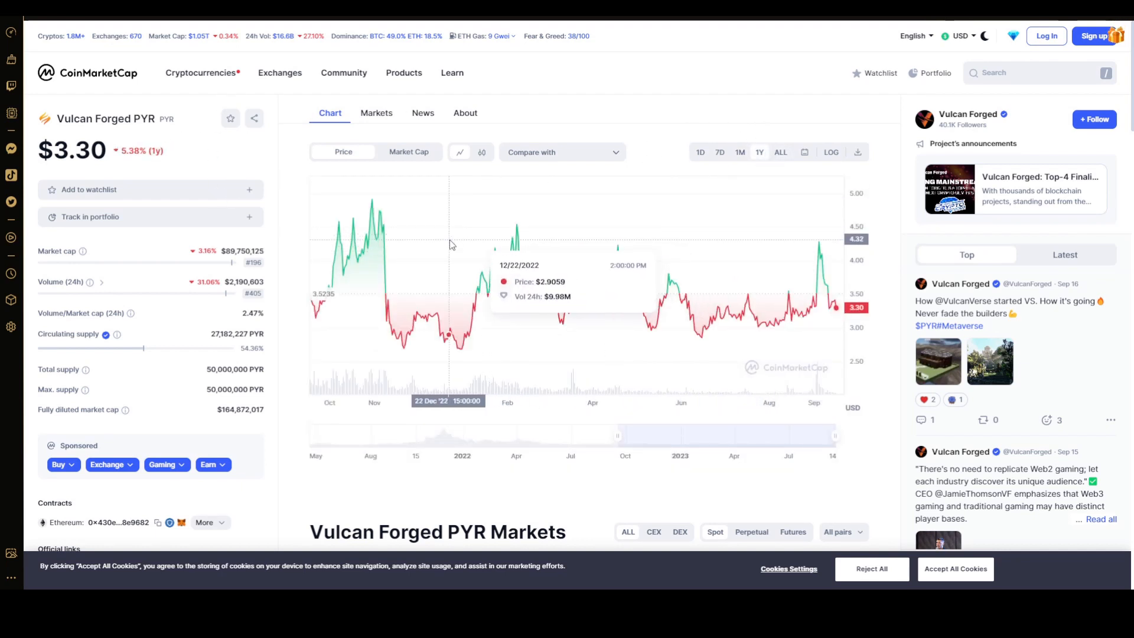
pyautogui.moveTo(477, 244)
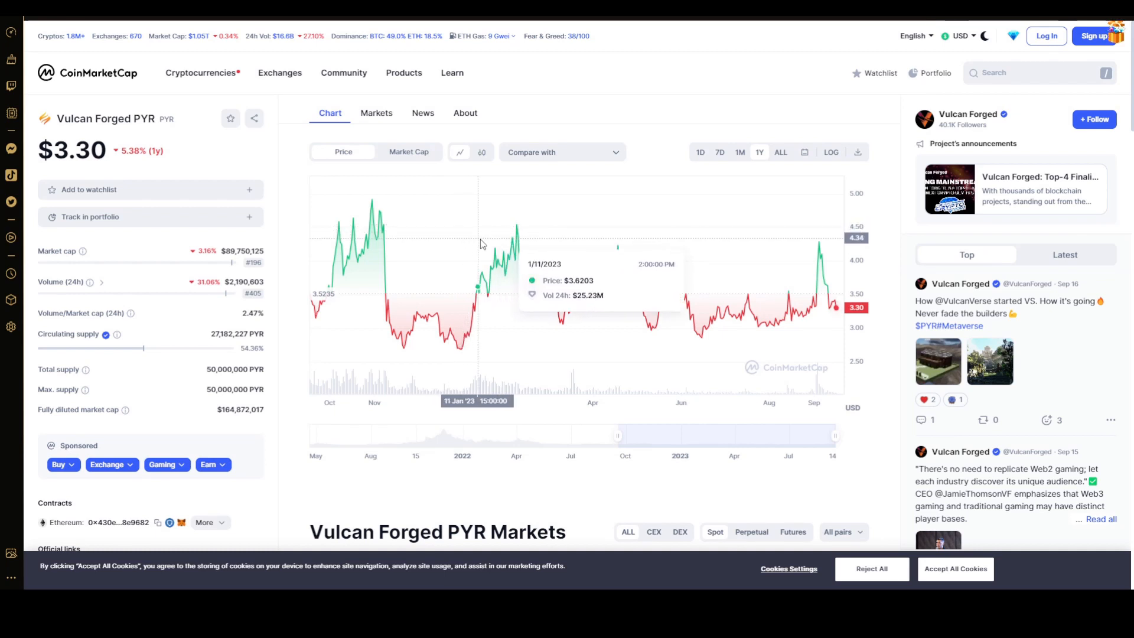
pyautogui.moveTo(654, 253)
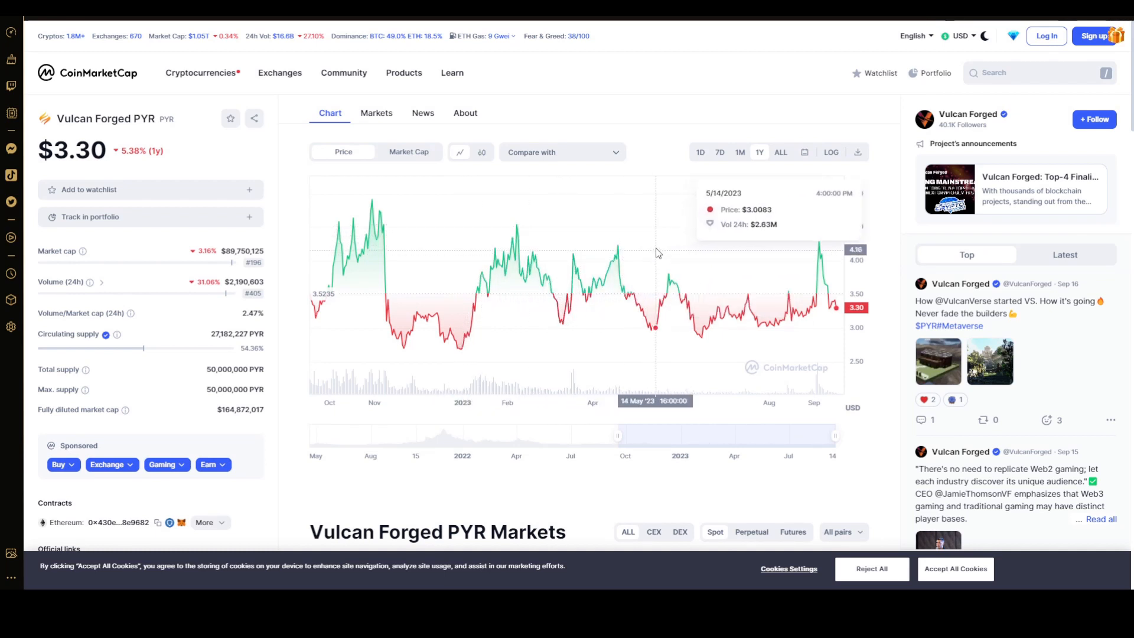
pyautogui.moveTo(659, 250)
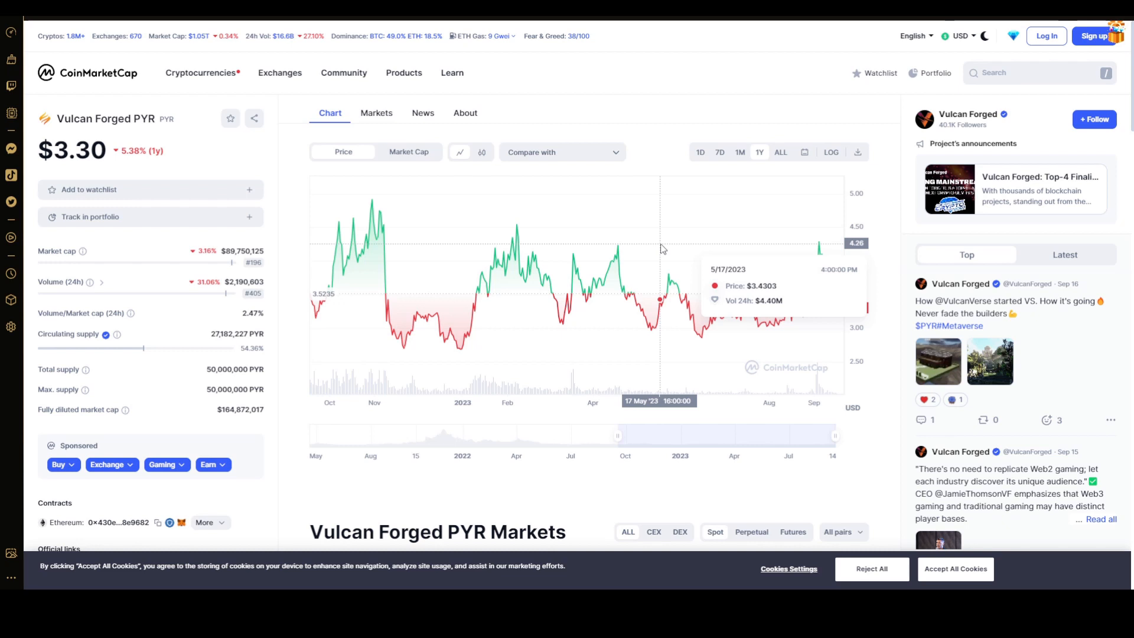
pyautogui.moveTo(679, 281)
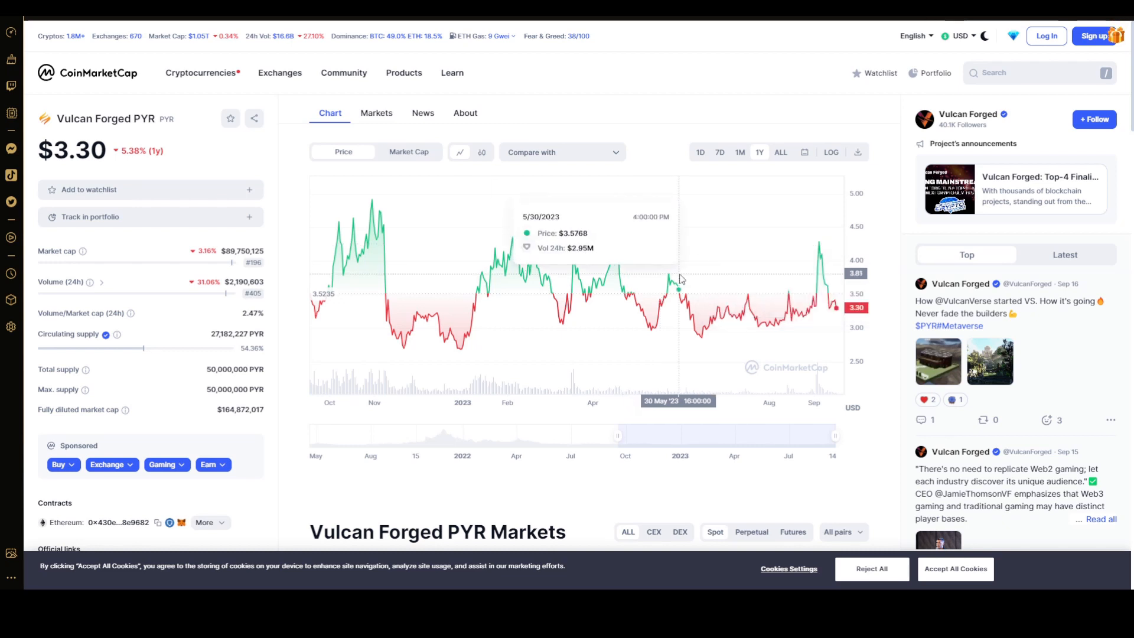
pyautogui.moveTo(671, 281)
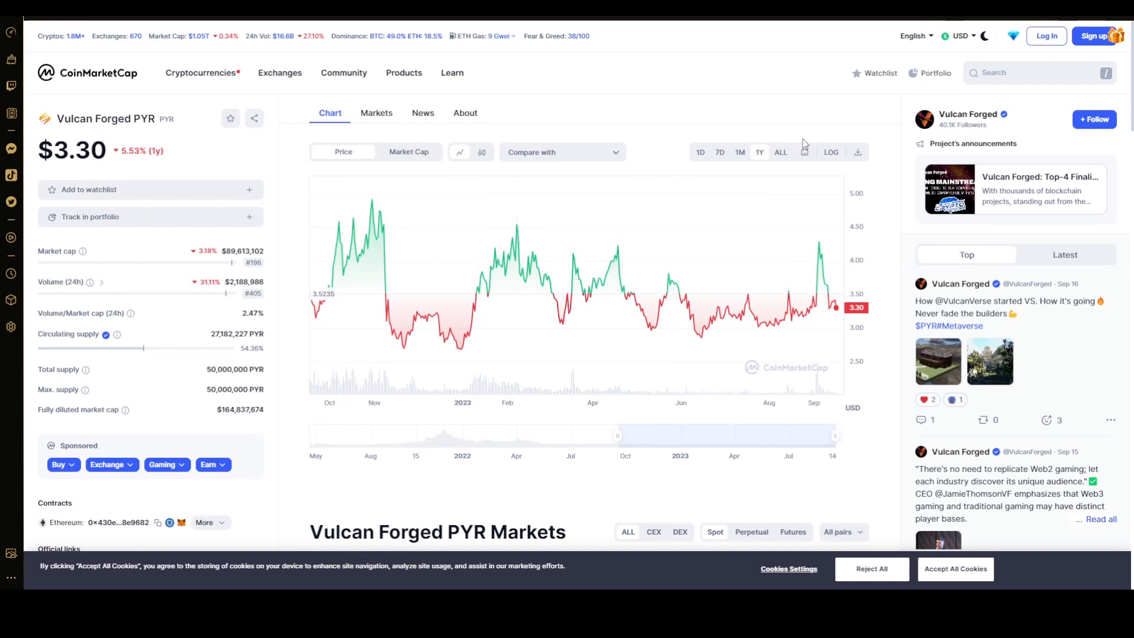
# Set the PYR chart to ALL to show its entire price history
pyautogui.click(780, 152)
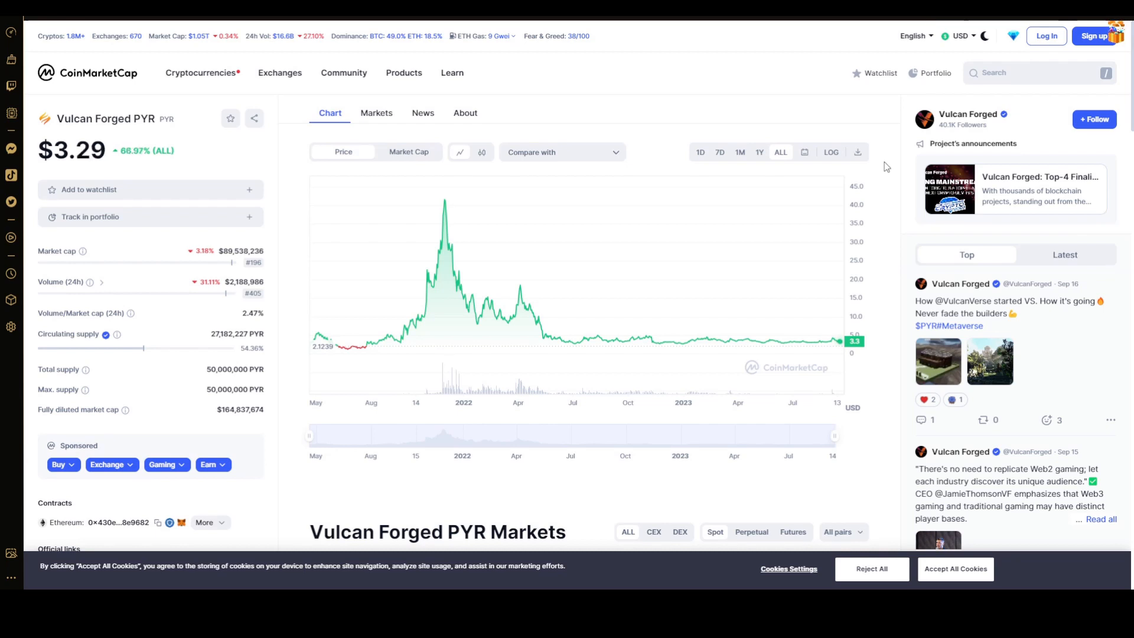
pyautogui.moveTo(568, 132)
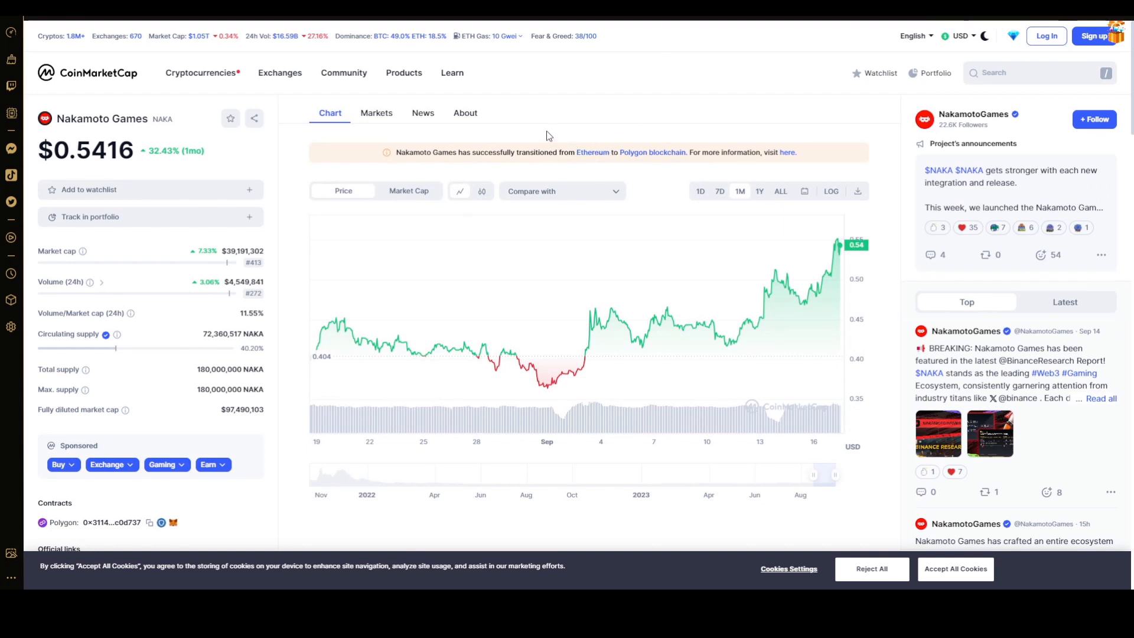
pyautogui.moveTo(547, 325)
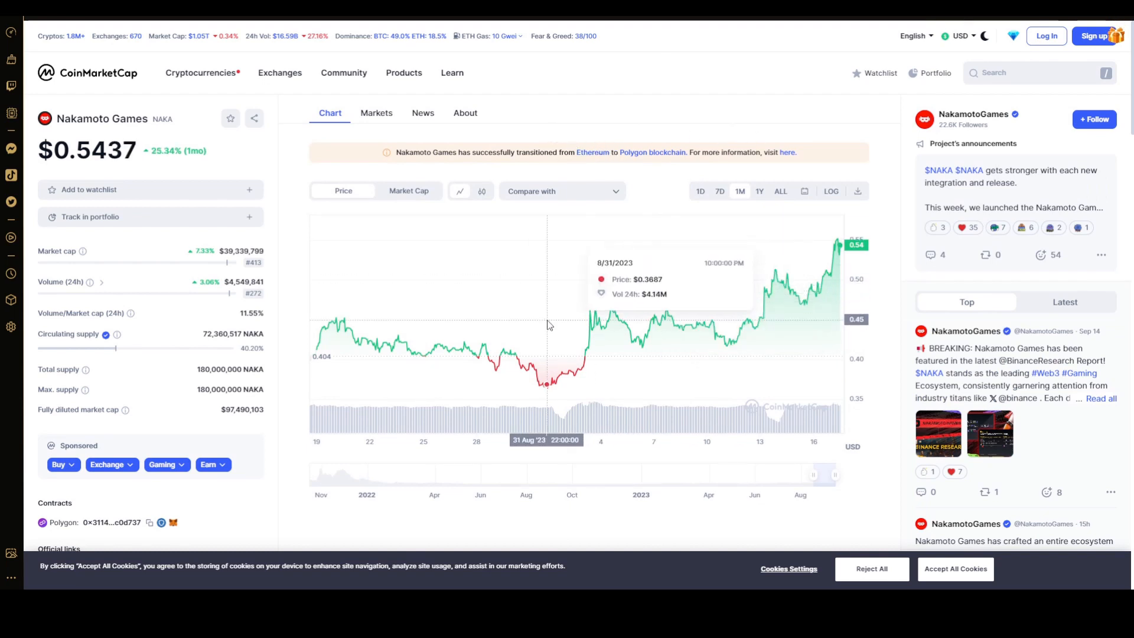
pyautogui.moveTo(542, 326)
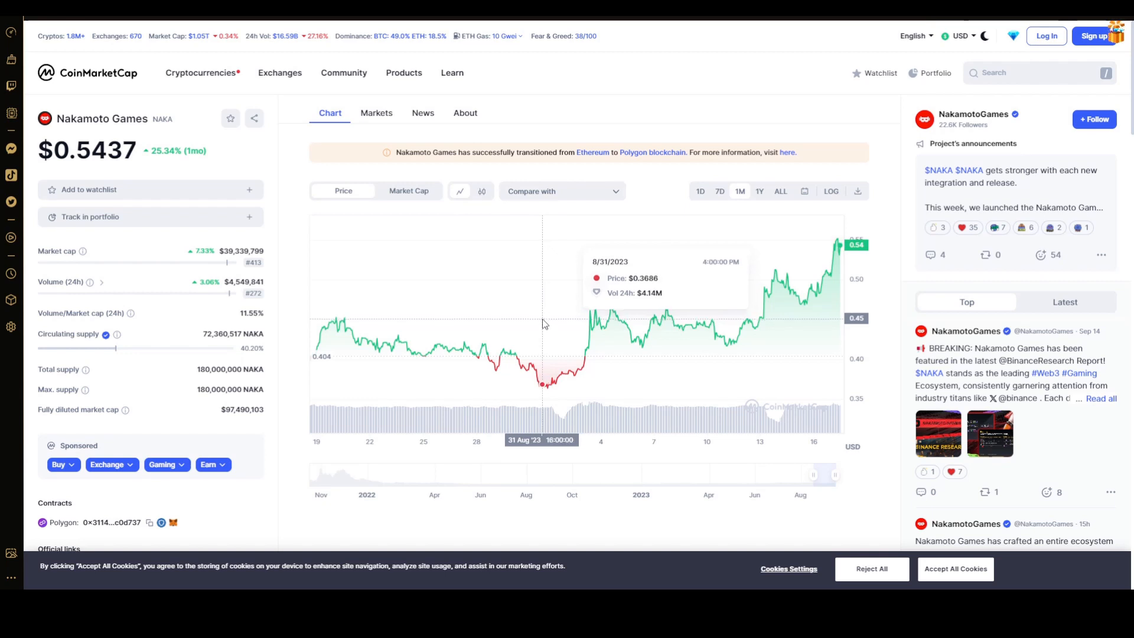
pyautogui.moveTo(555, 323)
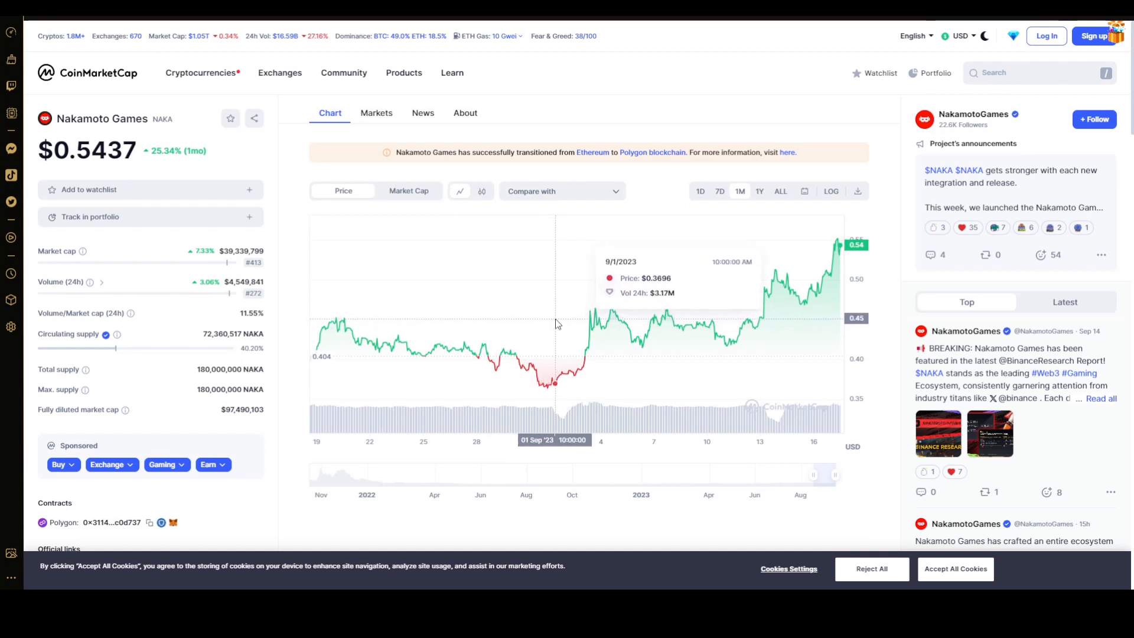
pyautogui.moveTo(626, 326)
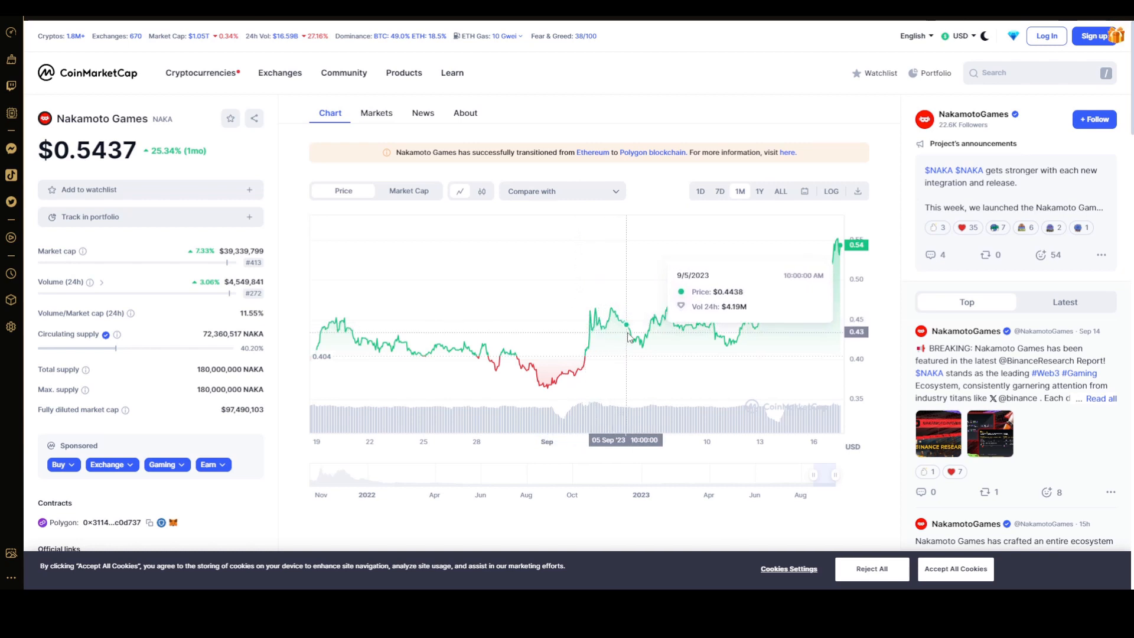
pyautogui.moveTo(726, 343)
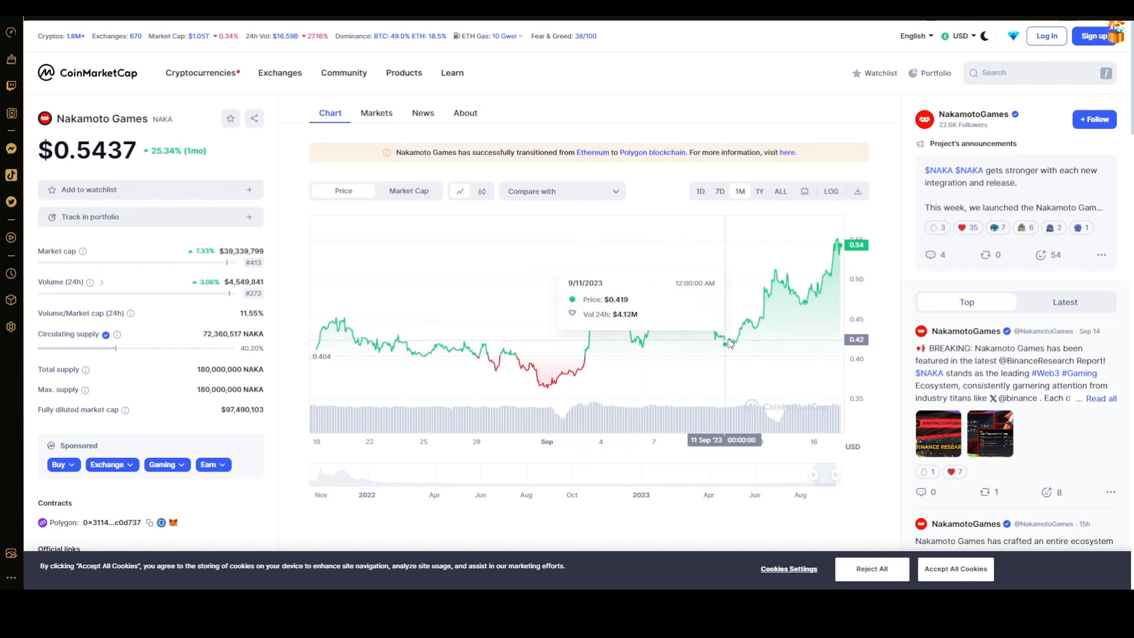
pyautogui.moveTo(806, 345)
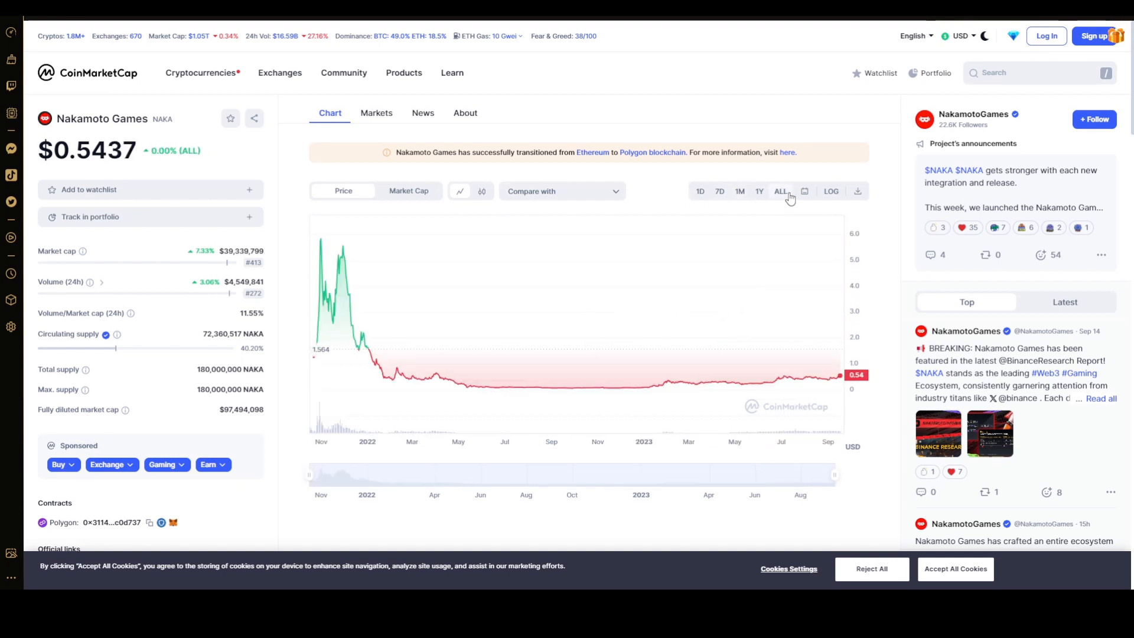
# Switch the Nakamoto Games (NAKA) chart to the 1Y range
pyautogui.click(759, 191)
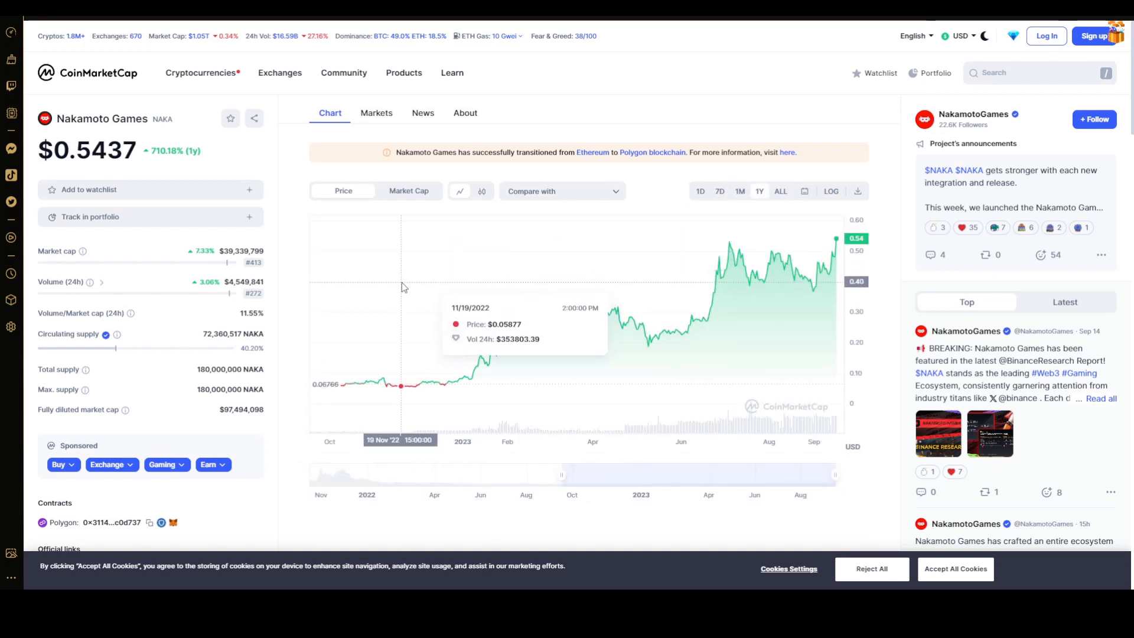
pyautogui.moveTo(408, 284)
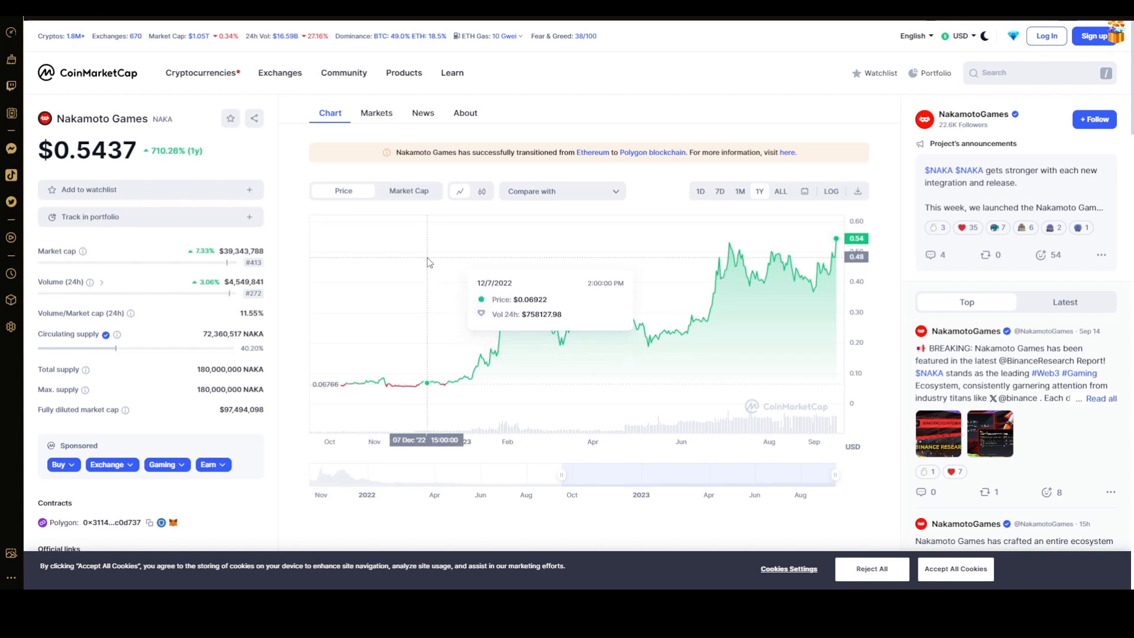
pyautogui.moveTo(403, 270)
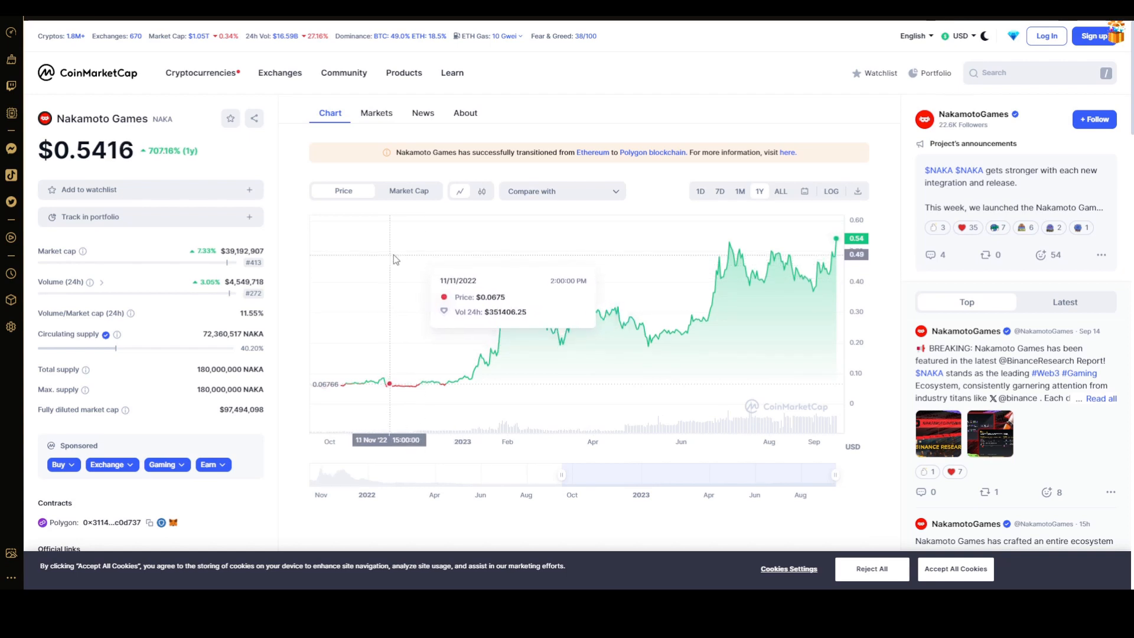
pyautogui.moveTo(397, 258)
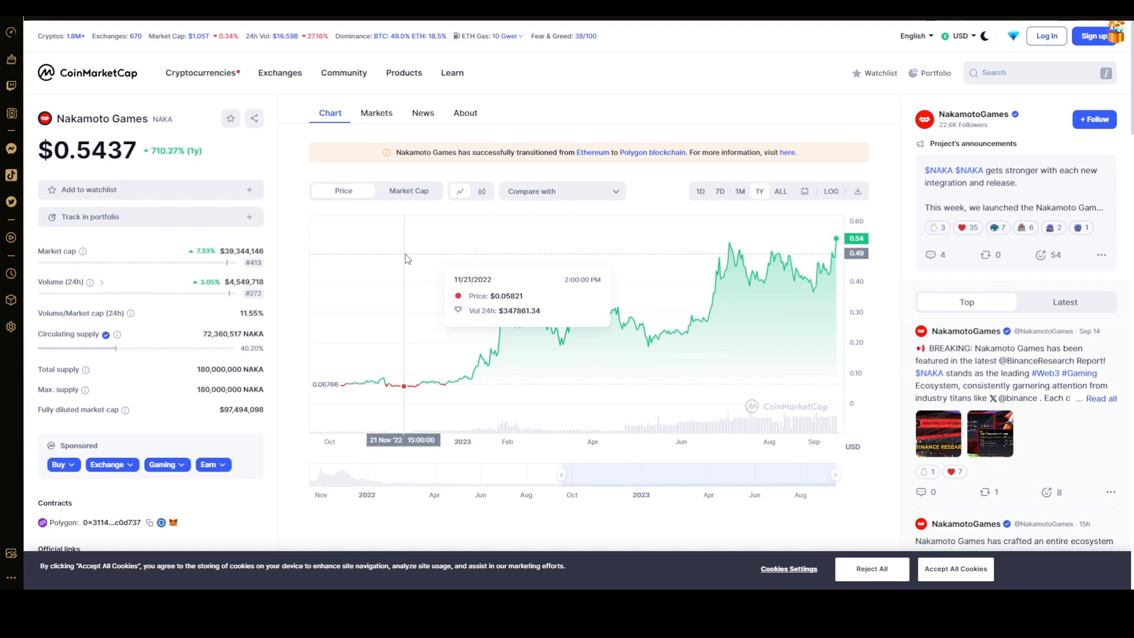
pyautogui.moveTo(413, 259)
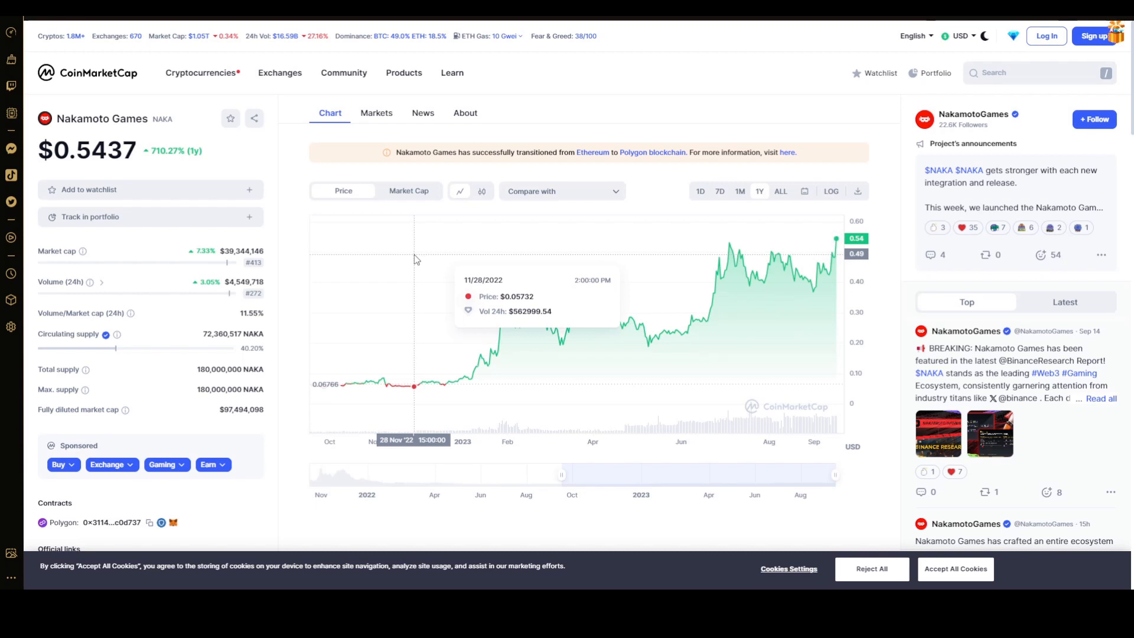
pyautogui.moveTo(461, 271)
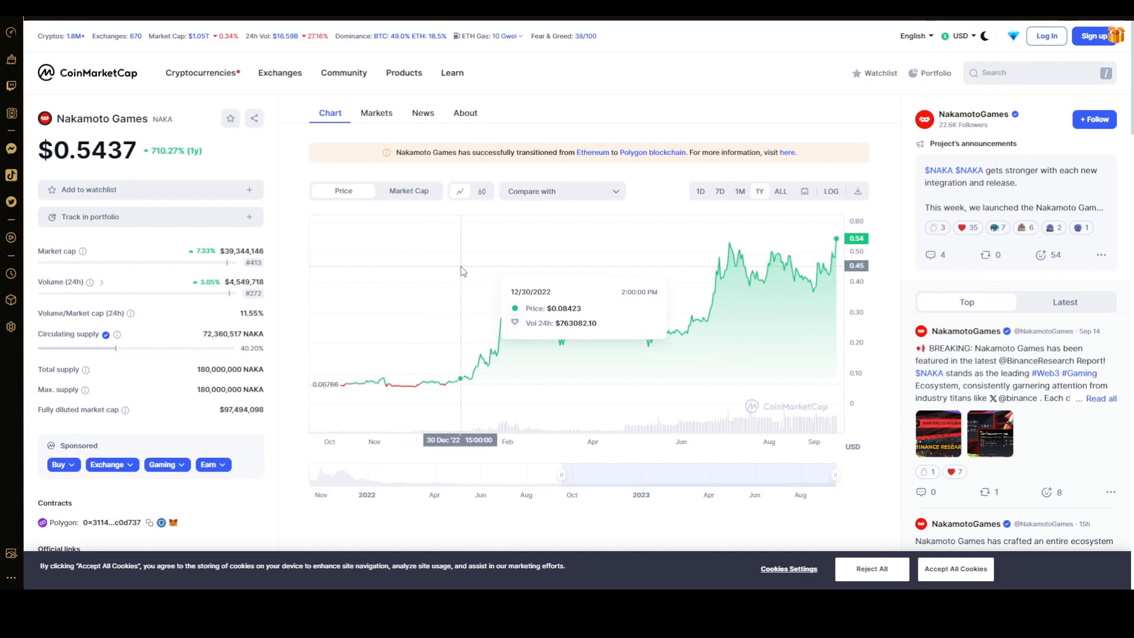
pyautogui.moveTo(544, 256)
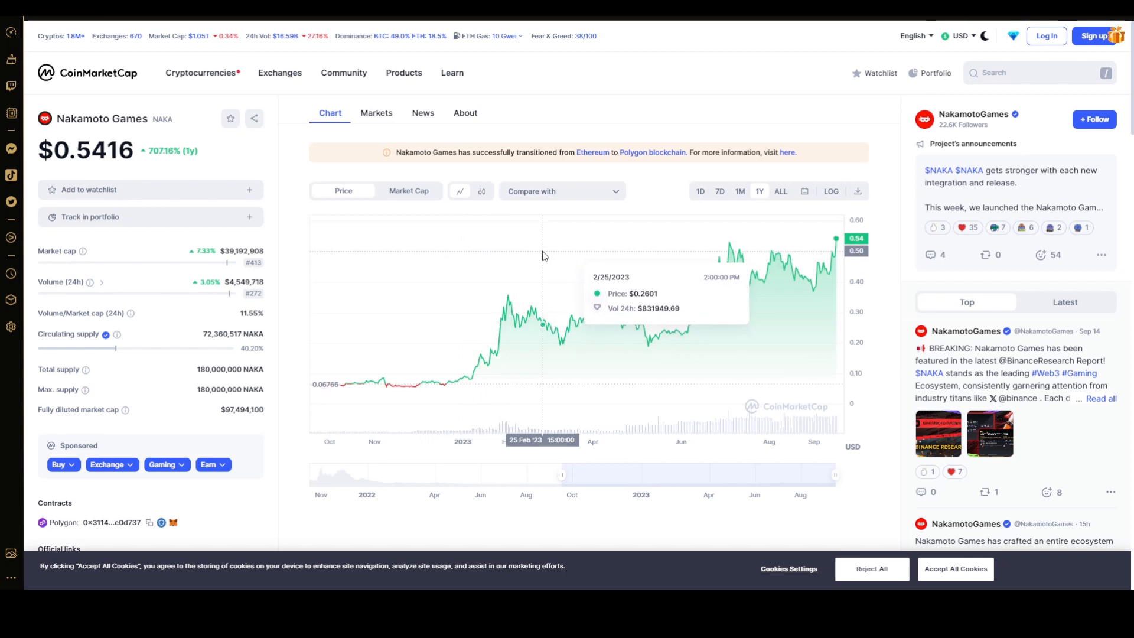
pyautogui.moveTo(403, 193)
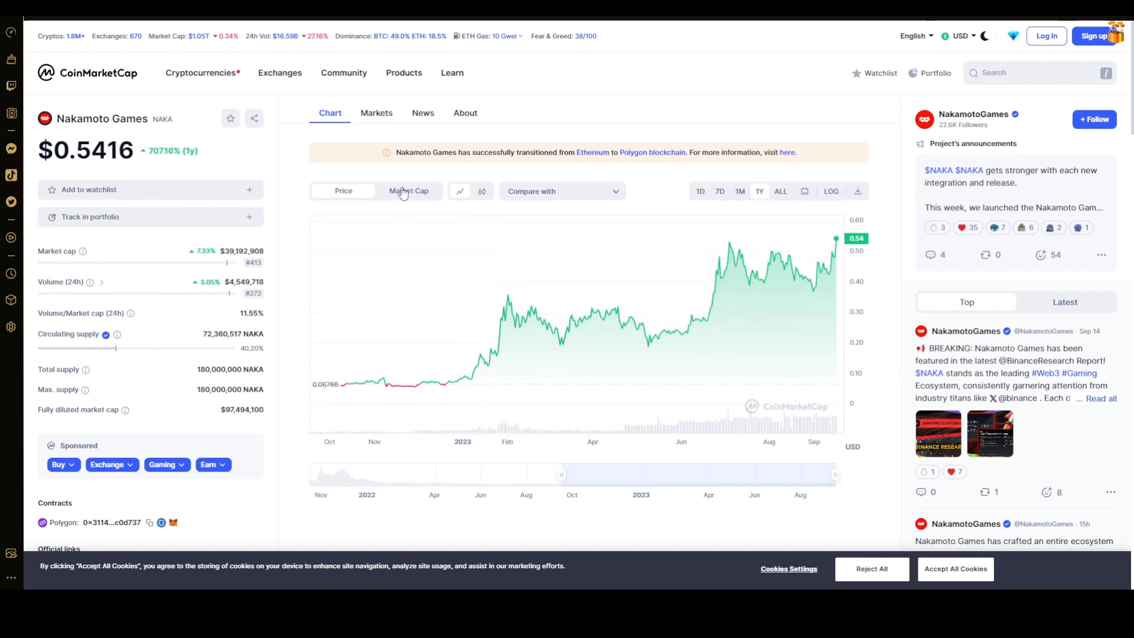
pyautogui.click(408, 191)
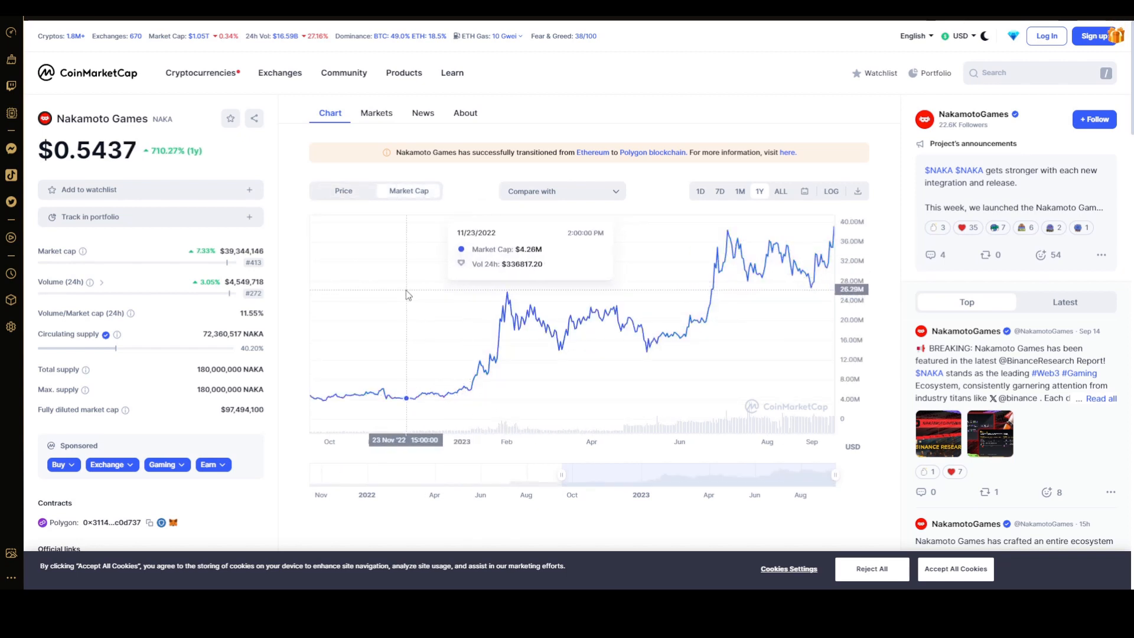
pyautogui.moveTo(469, 300)
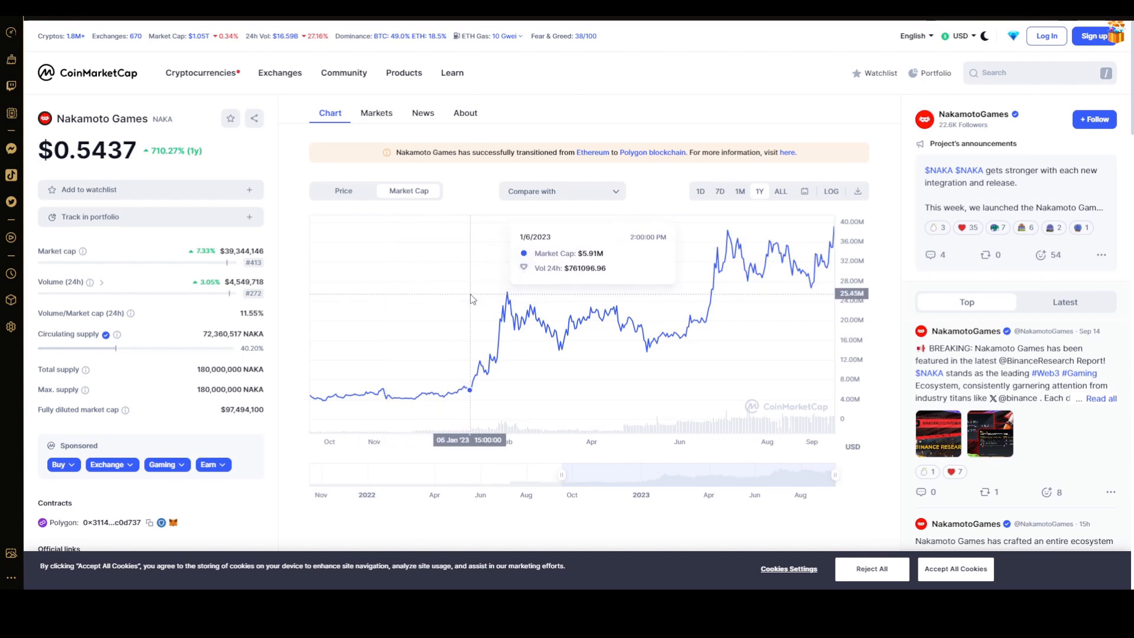
pyautogui.moveTo(469, 187)
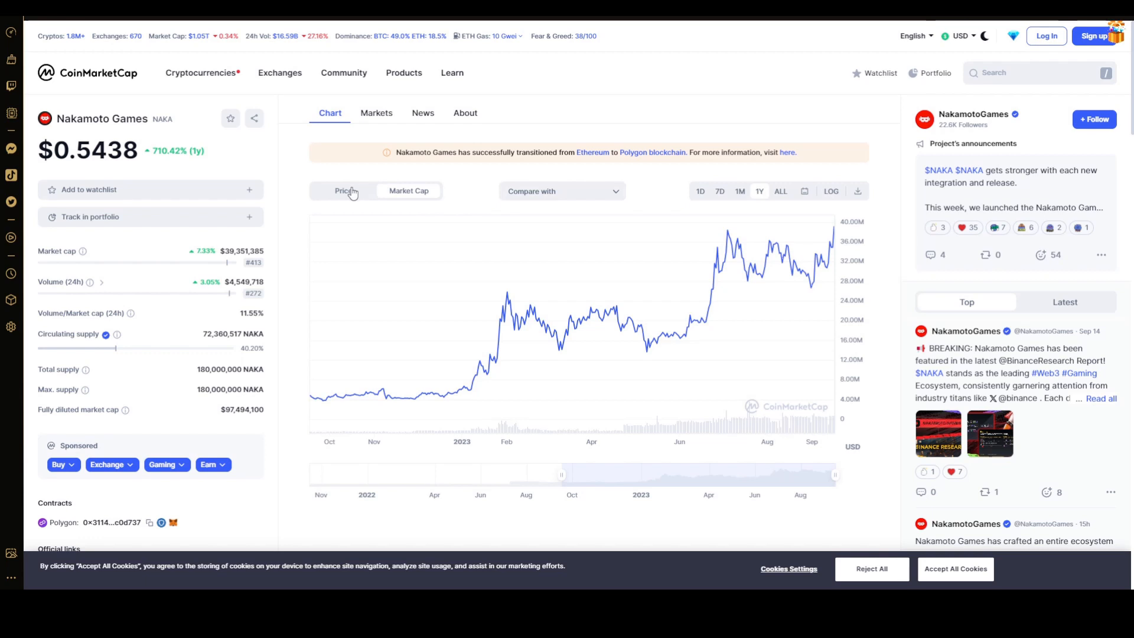
pyautogui.click(344, 190)
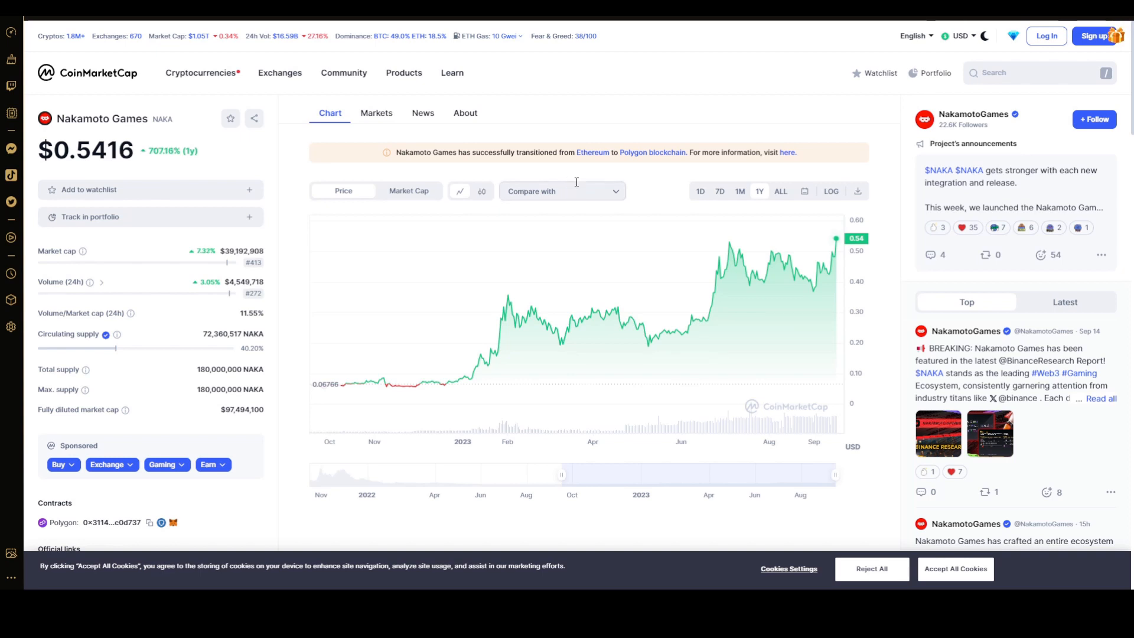
pyautogui.moveTo(670, 159)
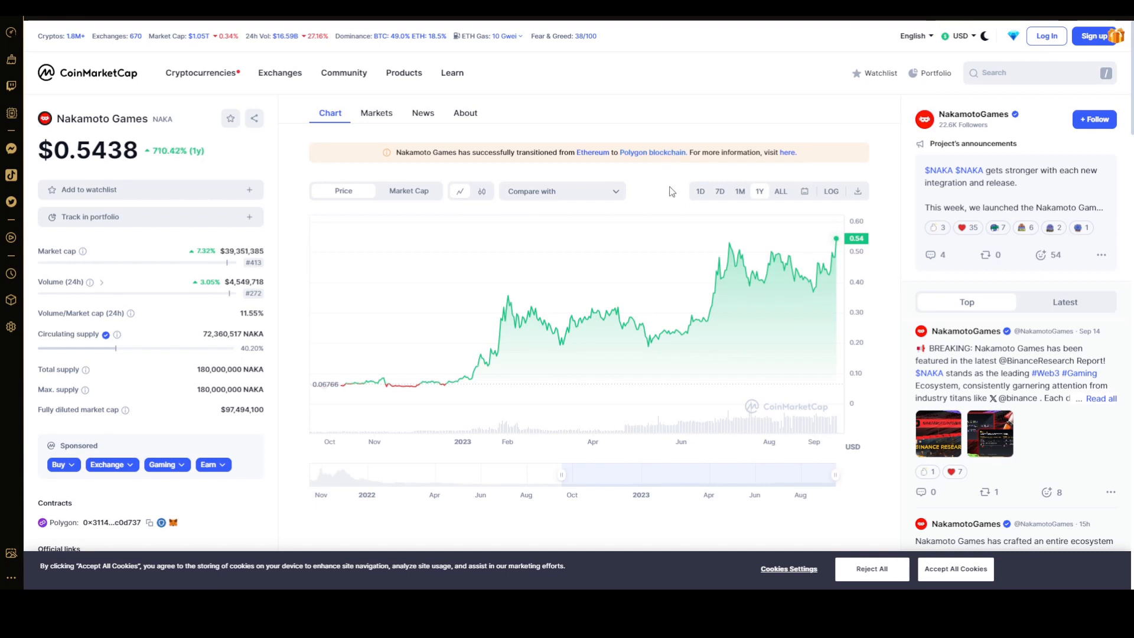
pyautogui.moveTo(653, 156)
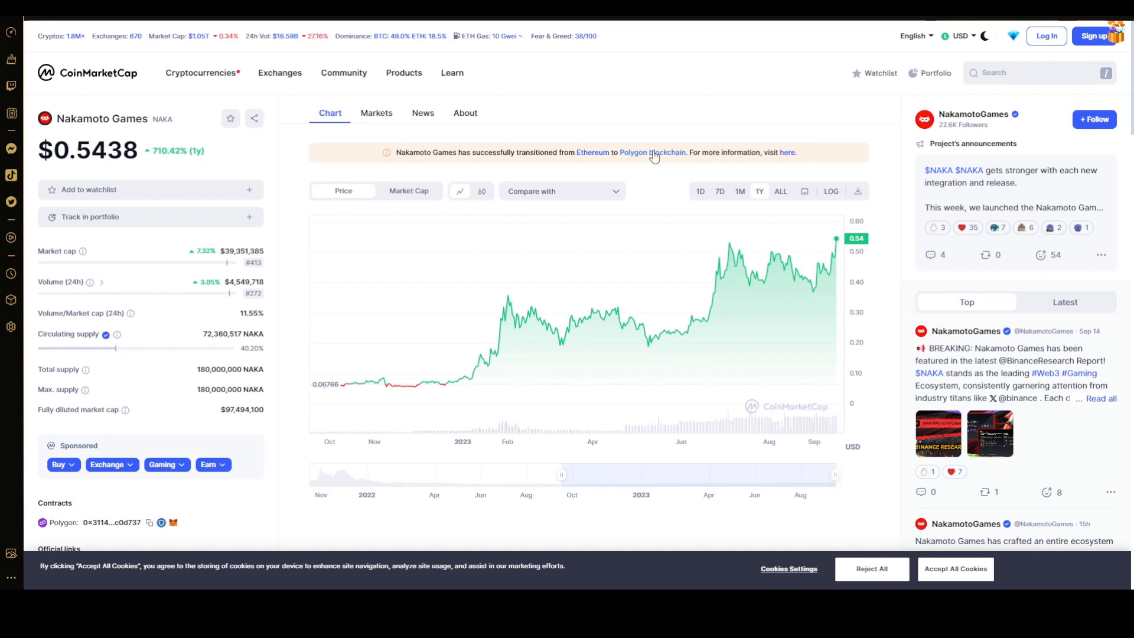
pyautogui.moveTo(631, 180)
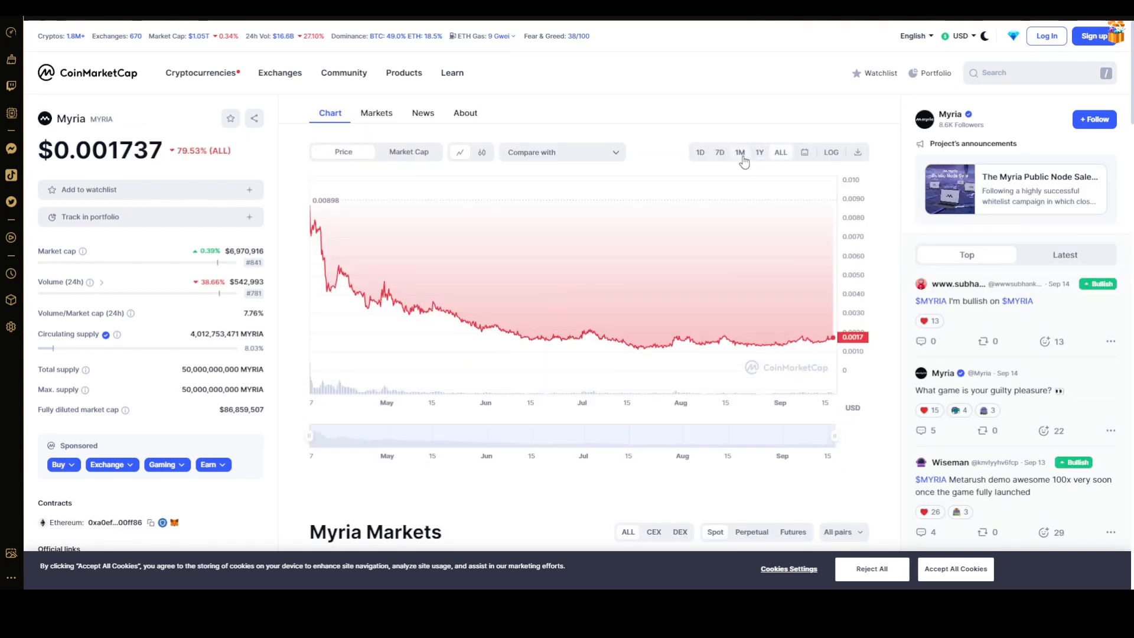
# Set the Myria (MYRIA) price chart to the 1Y range
pyautogui.click(759, 152)
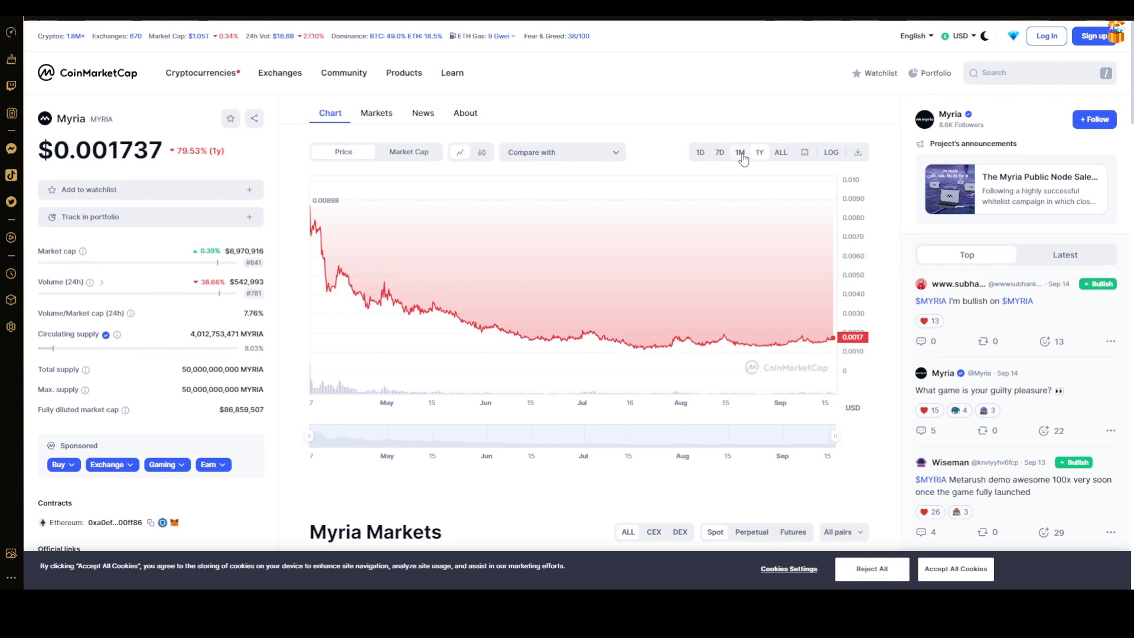
pyautogui.moveTo(649, 108)
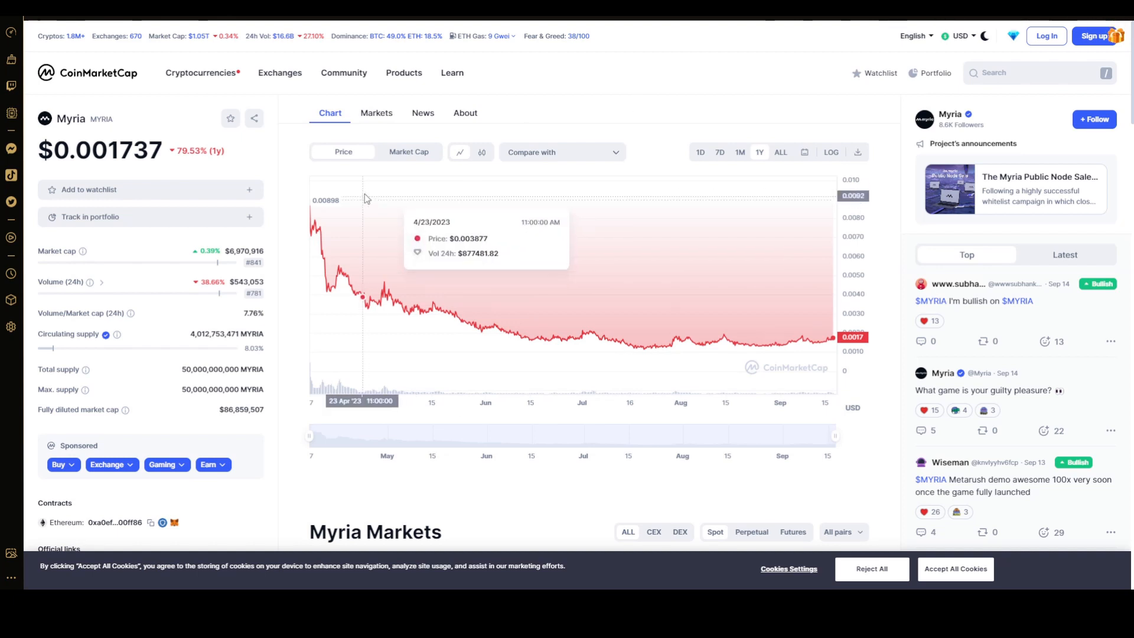
pyautogui.moveTo(281, 216)
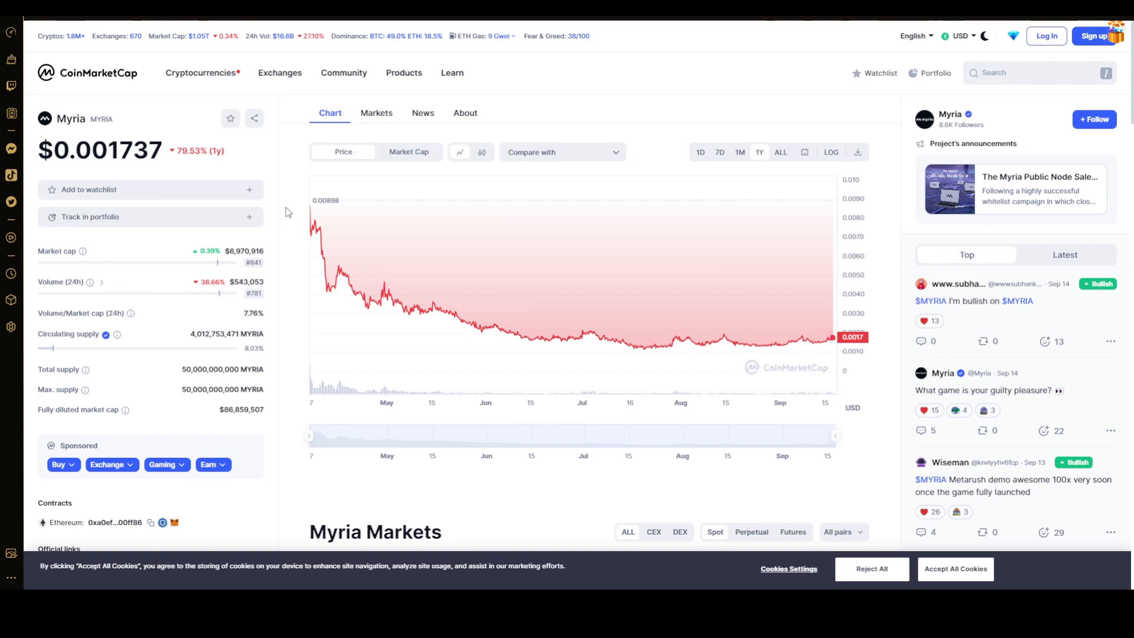
pyautogui.moveTo(292, 229)
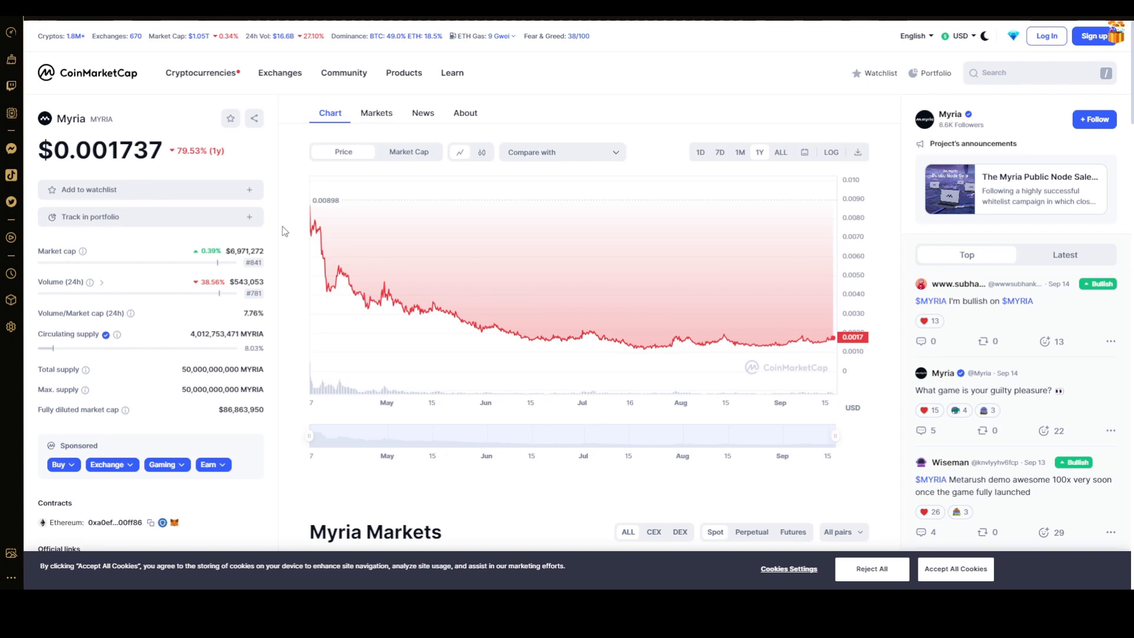
# Narrow the Myria chart to the 1M range
pyautogui.click(739, 152)
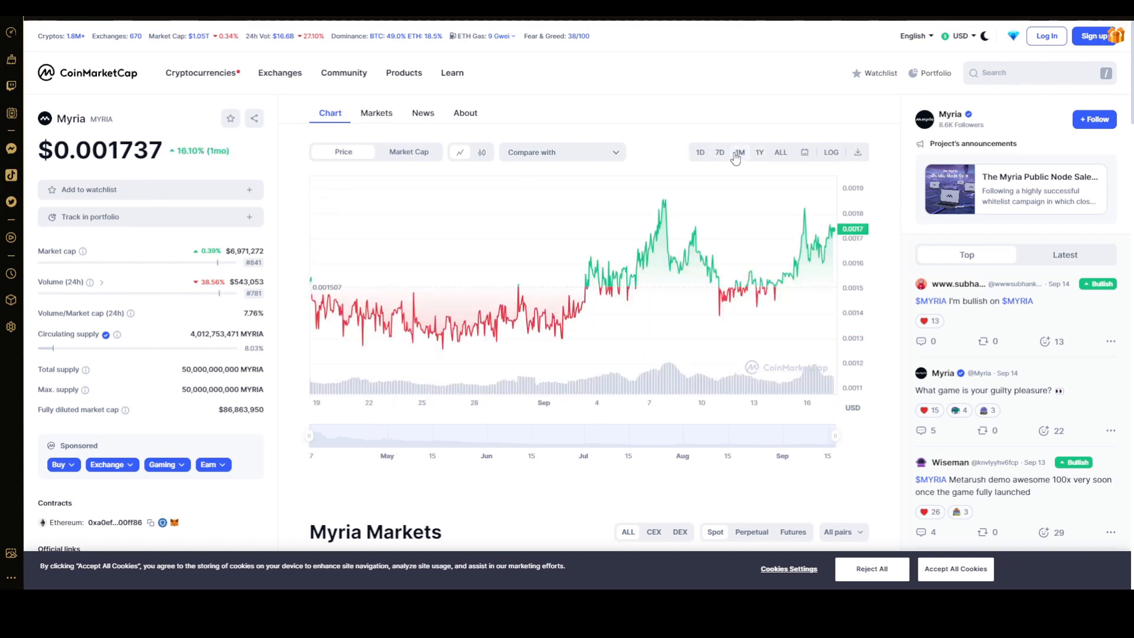
pyautogui.moveTo(548, 270)
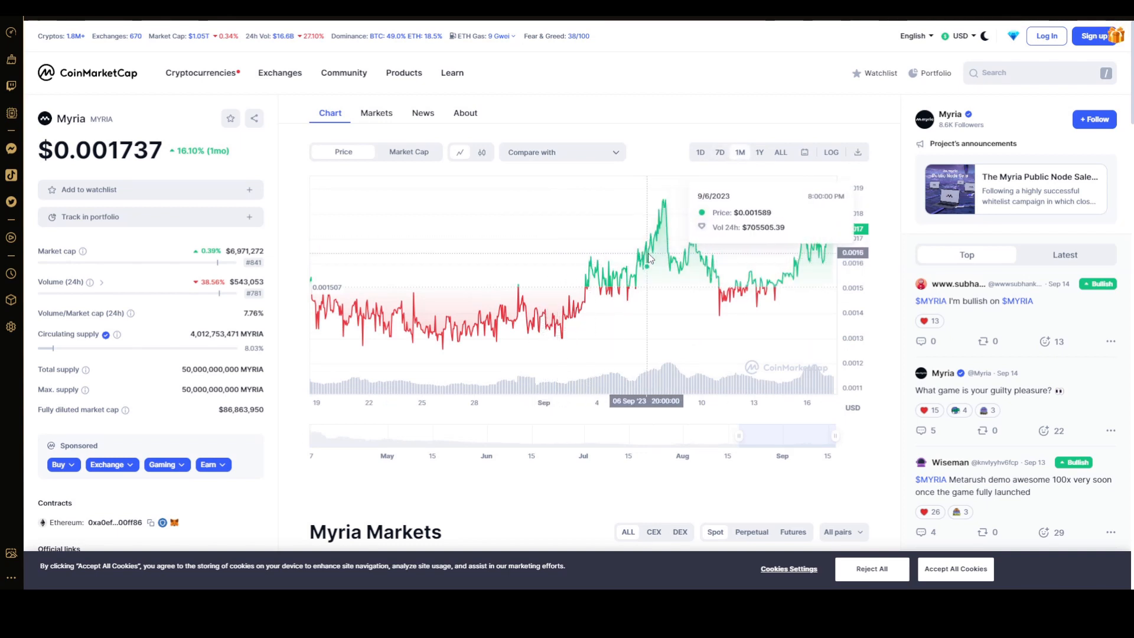
pyautogui.moveTo(802, 249)
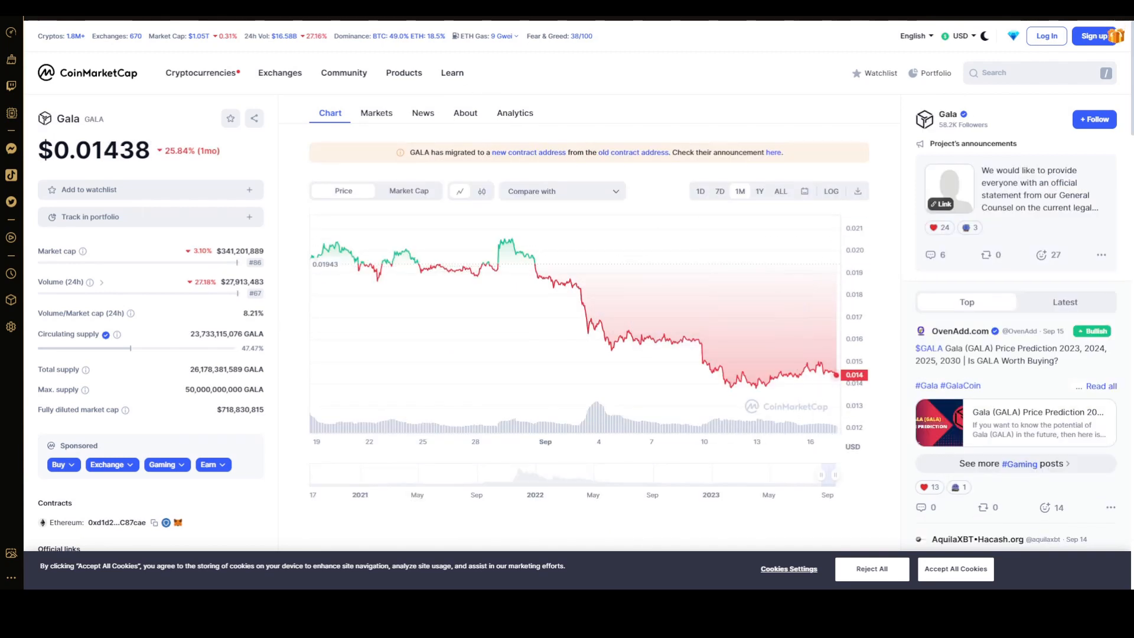
pyautogui.moveTo(468, 94)
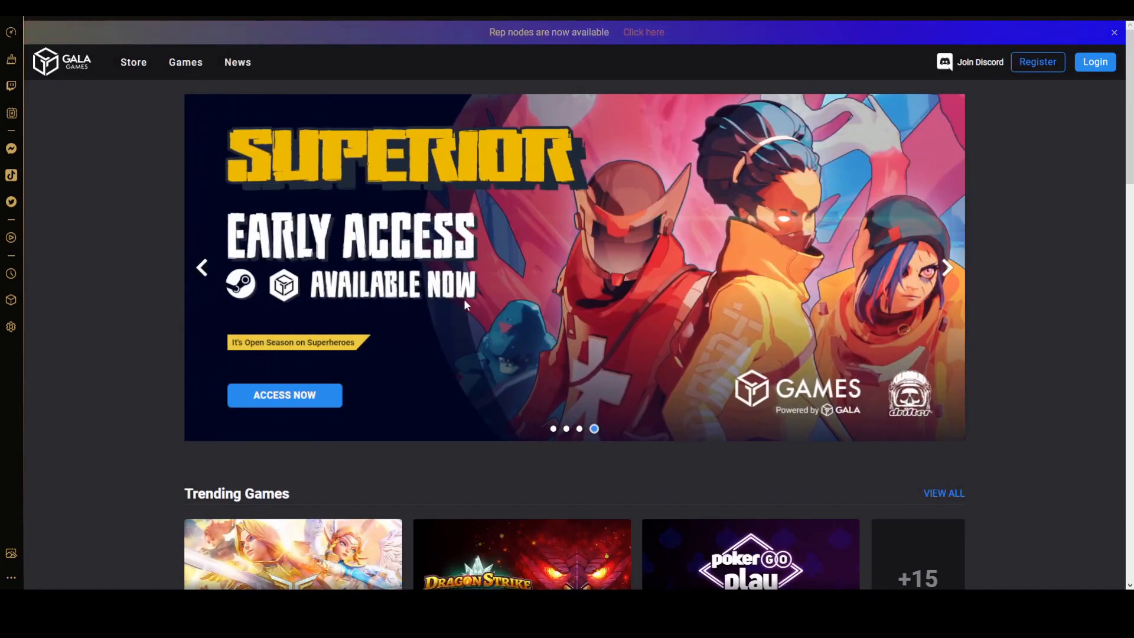
# Scroll the Gala Games homepage to Trending Games: Champions Arena, Dragon Strike, PokerGo Play
pyautogui.scroll(-3)
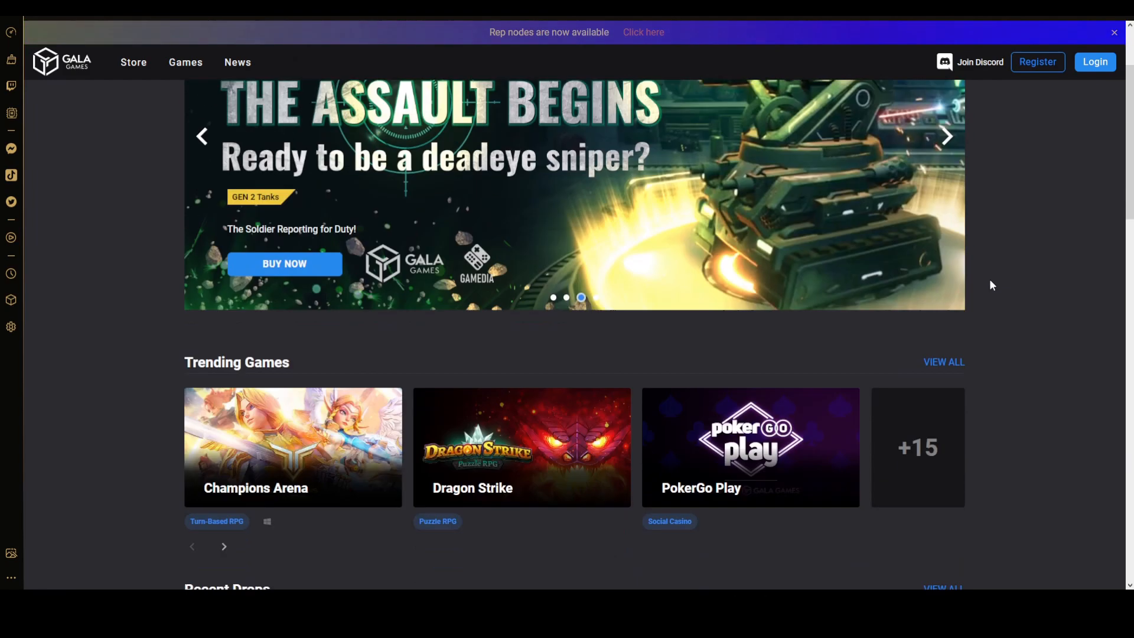
pyautogui.scroll(-3)
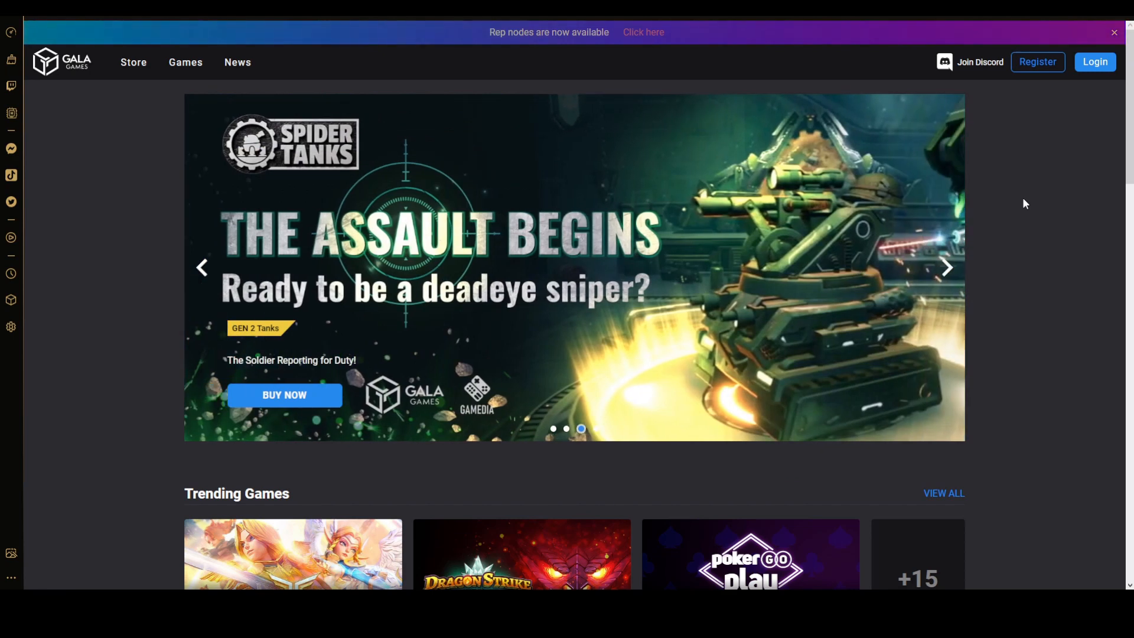
pyautogui.scroll(-3)
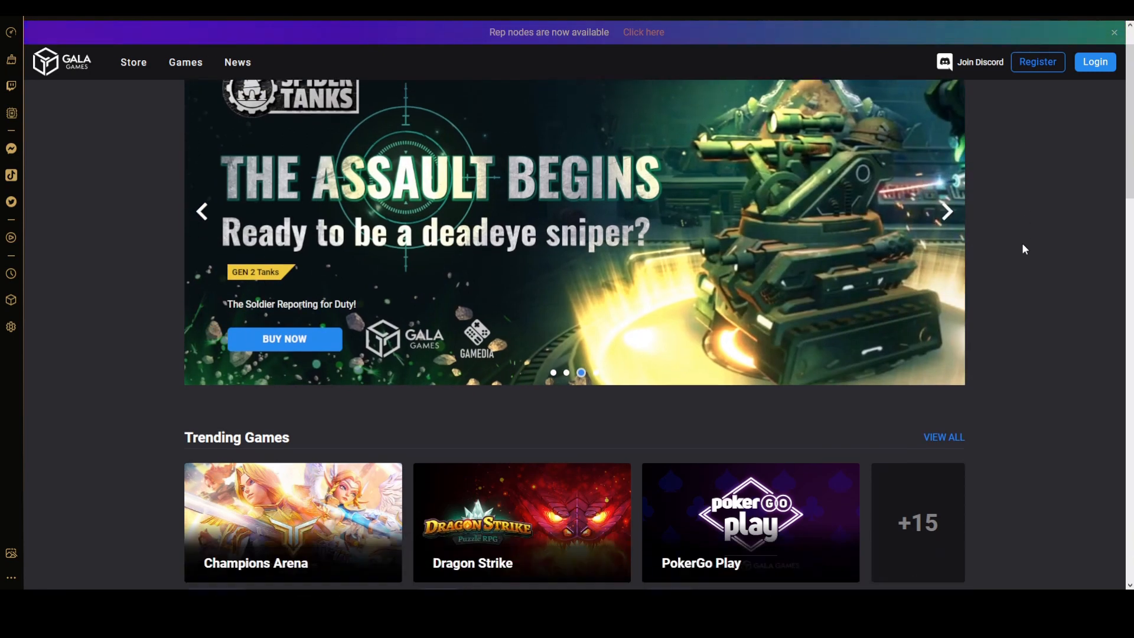